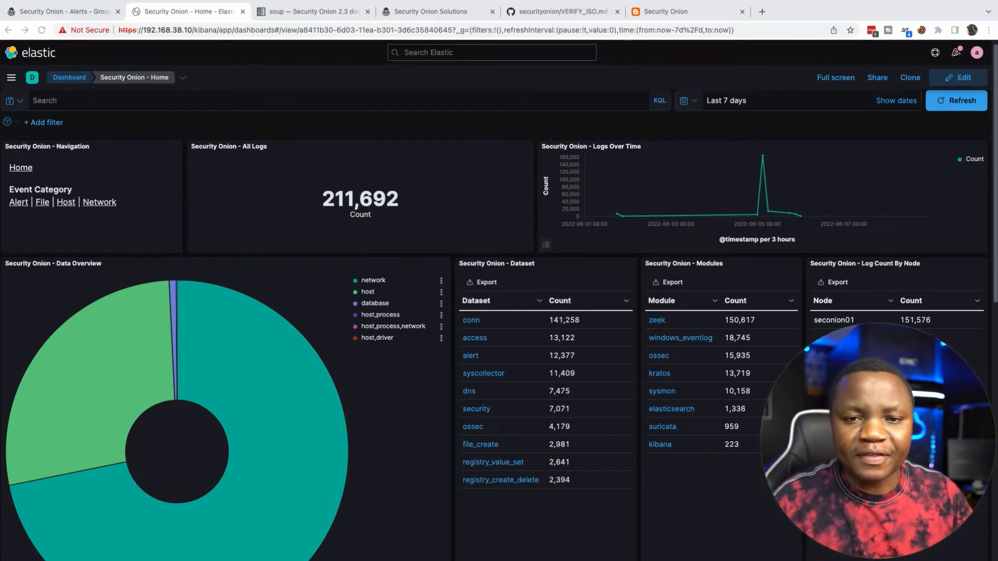
# Review the Security Onion alerts, then bring up the soup updater documentation.
pyautogui.click(60, 12)
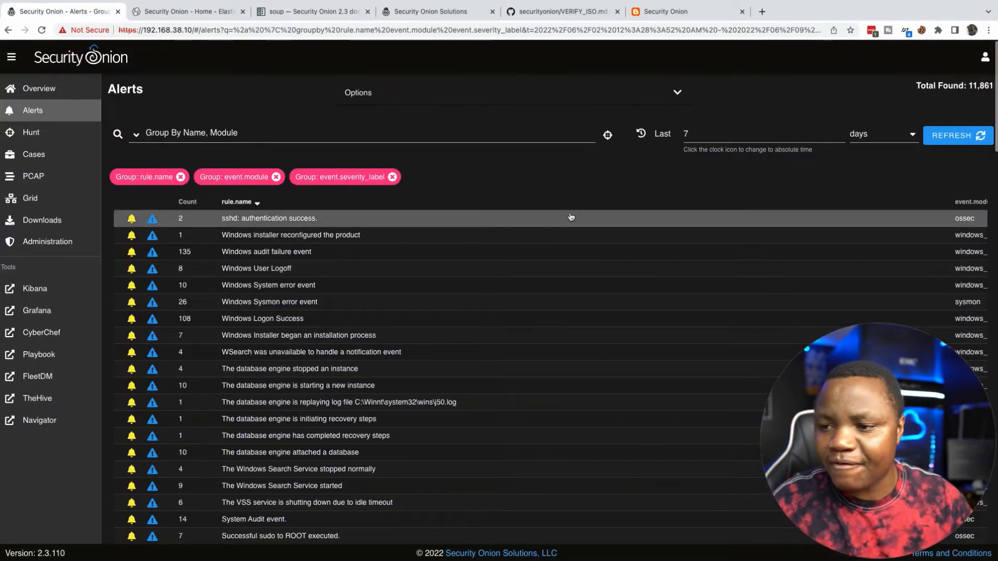
pyautogui.moveTo(147, 251)
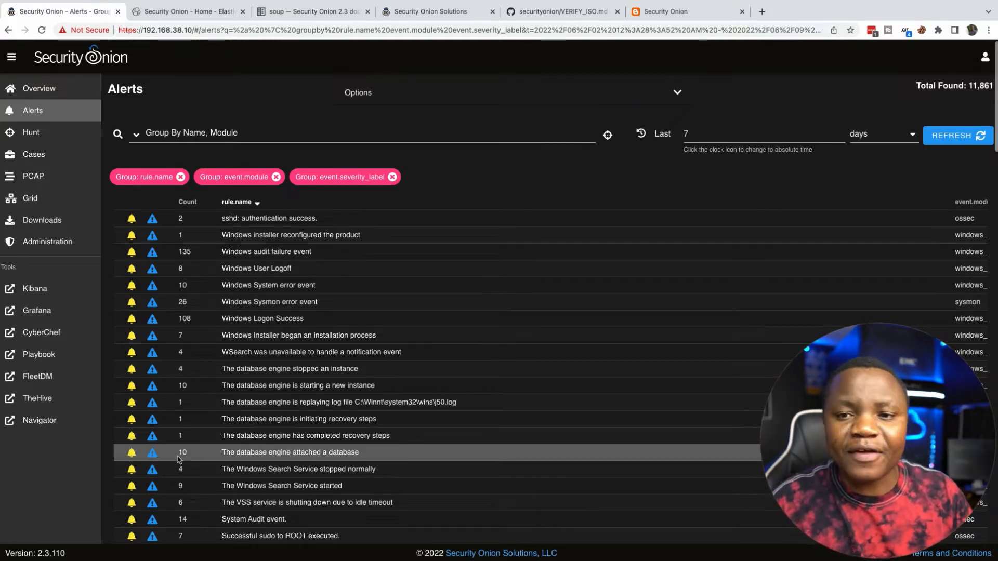
pyautogui.click(312, 11)
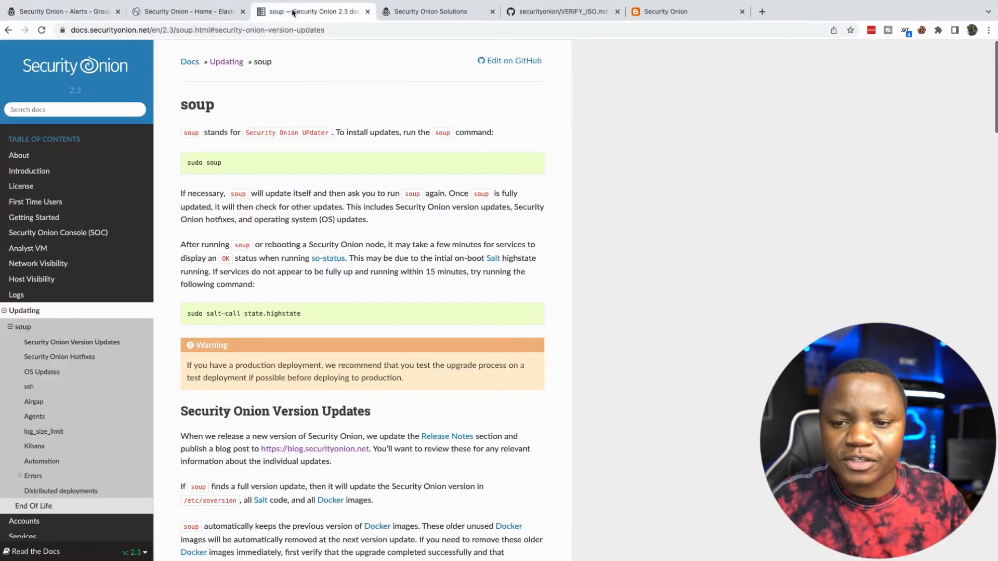
# Browse the Solutions page, release blog and Alerts, open Hunt, then view VERIFY_ISO notes.
pyautogui.click(437, 12)
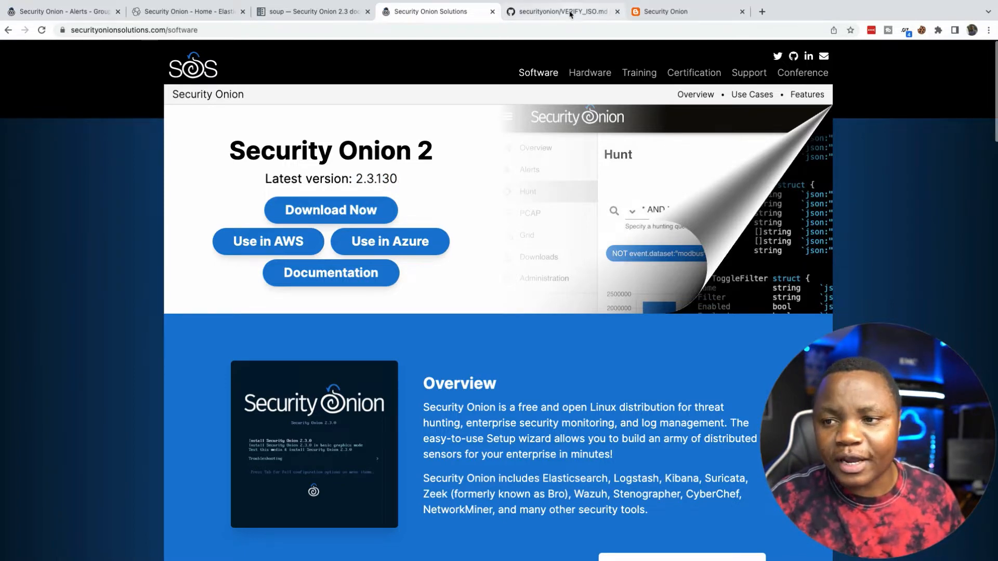
pyautogui.click(661, 11)
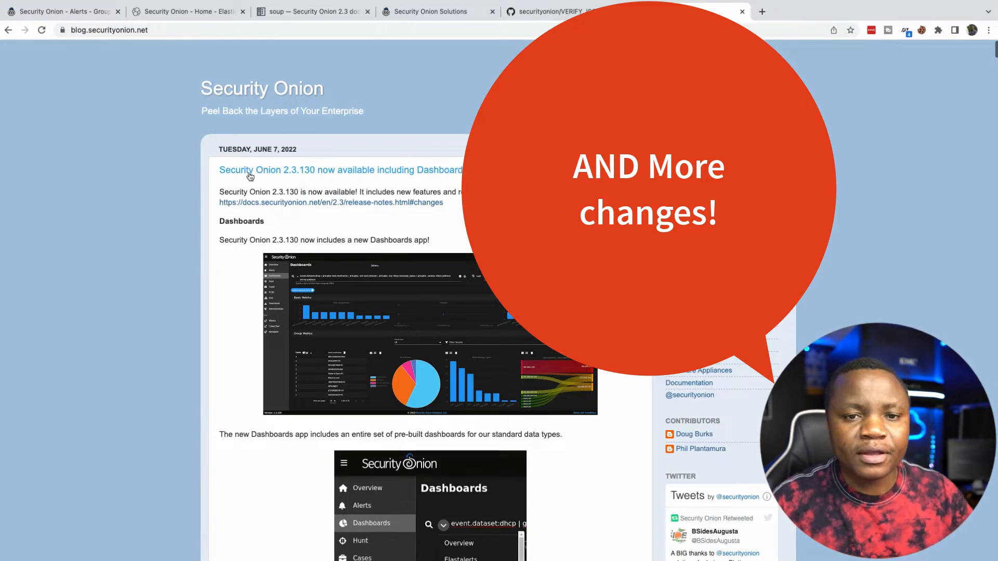
pyautogui.click(60, 11)
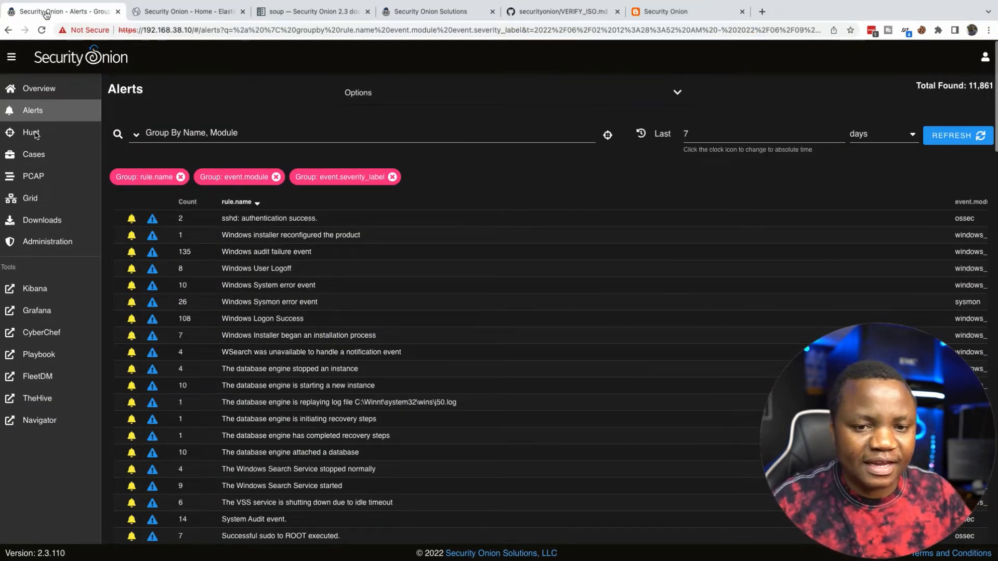
pyautogui.click(30, 133)
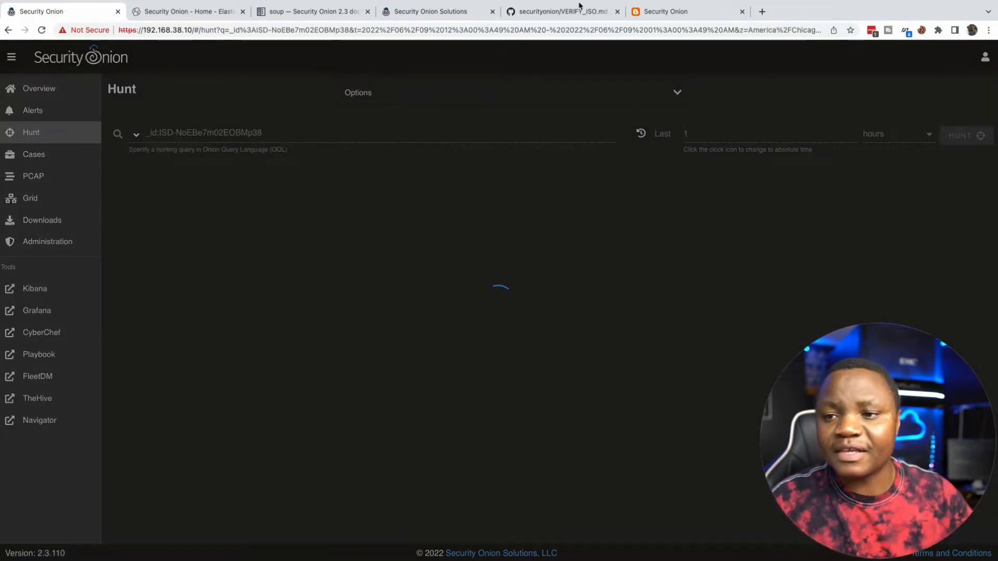
pyautogui.click(560, 11)
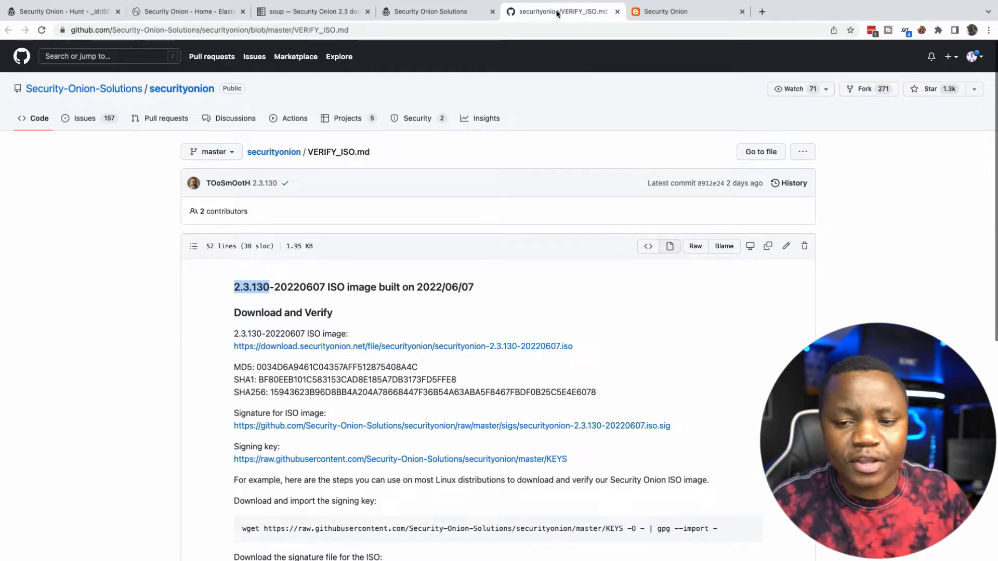
pyautogui.moveTo(506, 101)
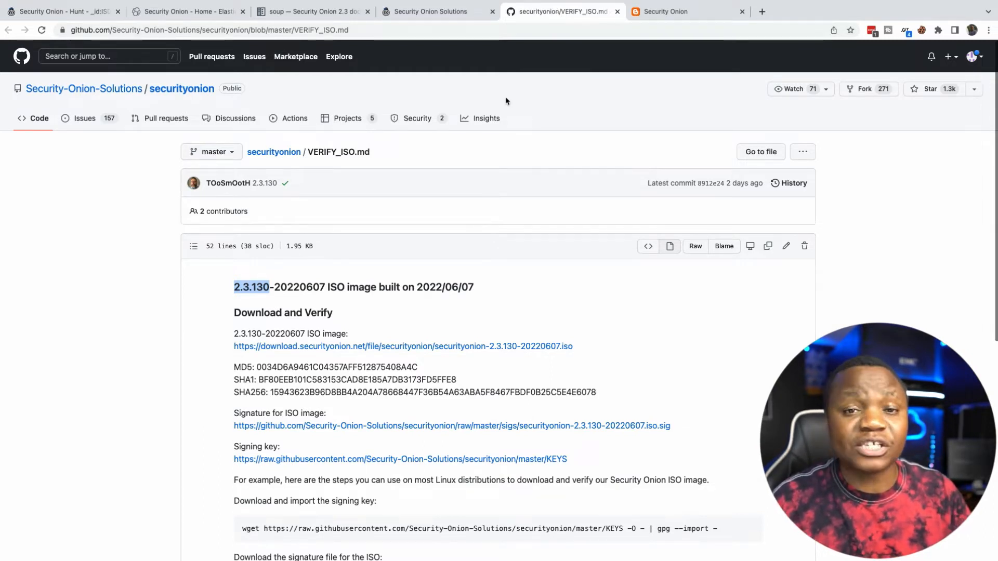
pyautogui.moveTo(242, 237)
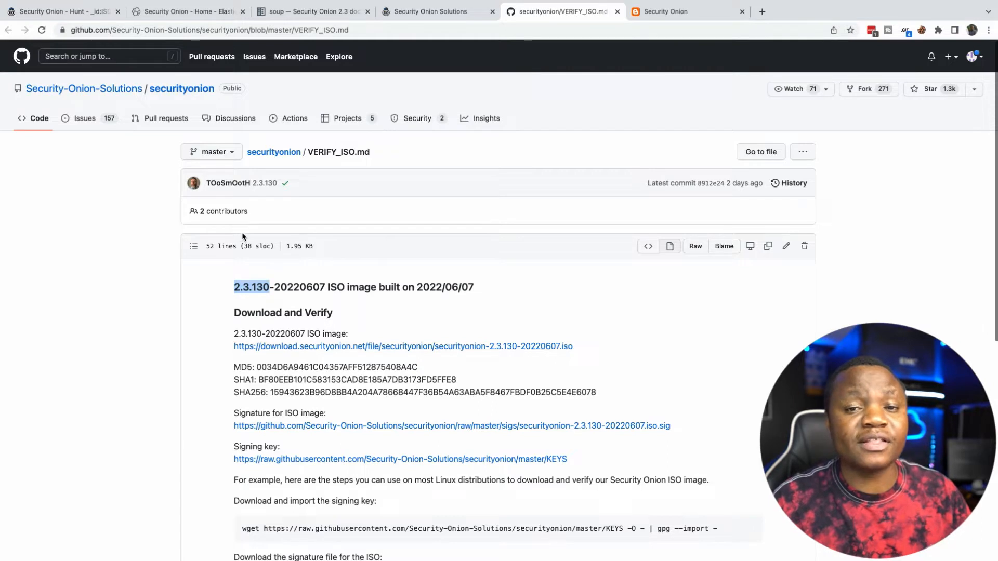
pyautogui.moveTo(262, 312)
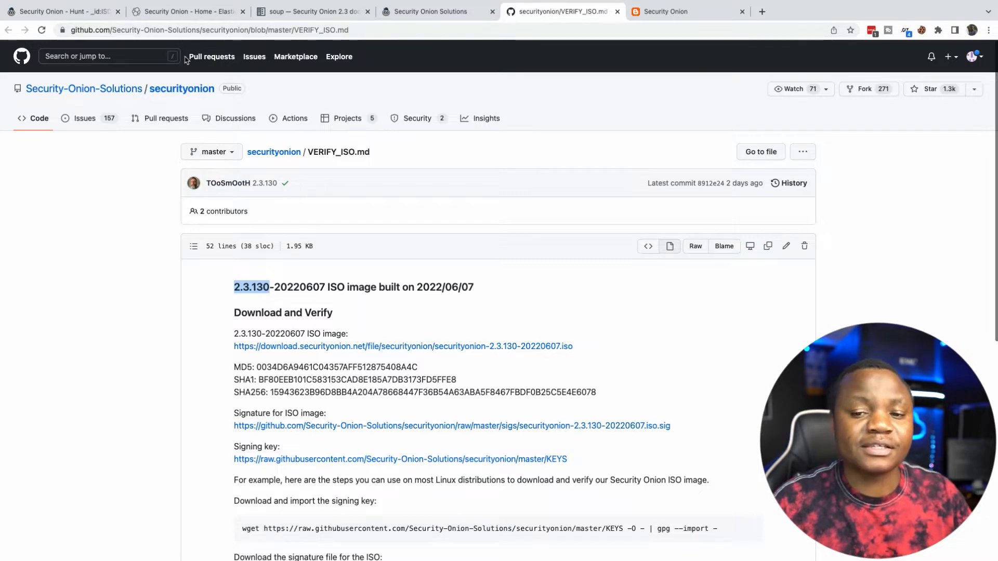
pyautogui.moveTo(337, 202)
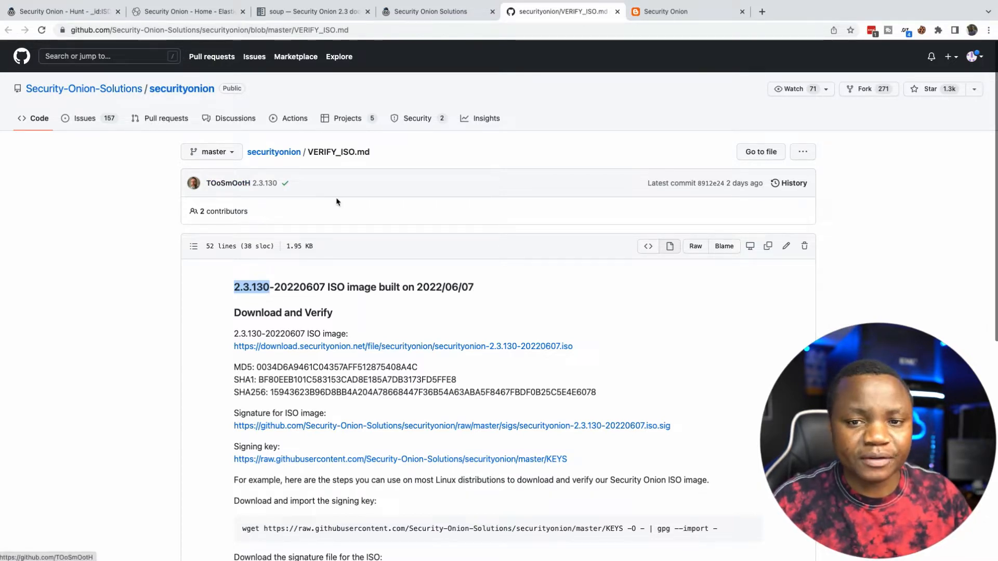
# Return to the blog post announcing Security Onion 2.3.130.
pyautogui.click(666, 11)
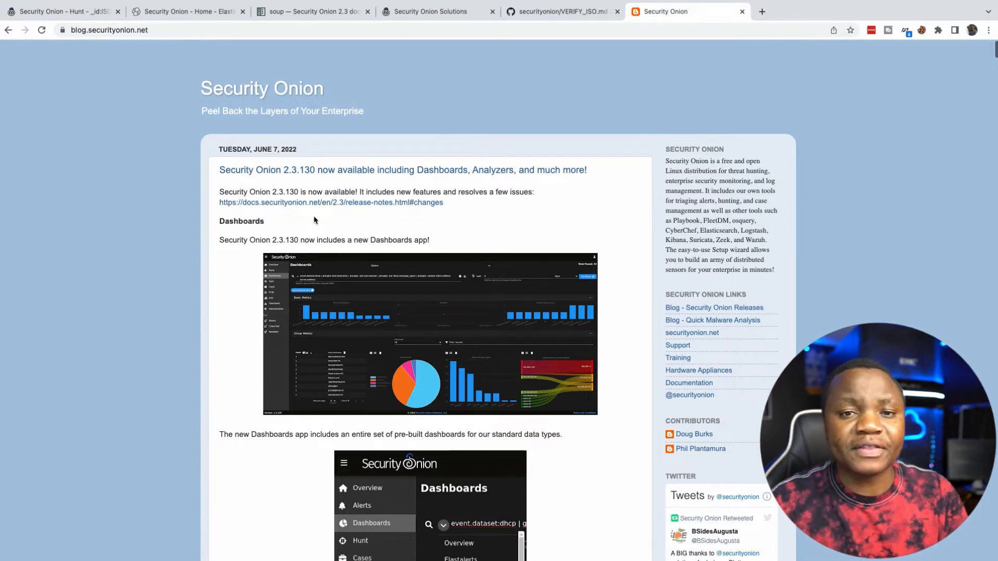
pyautogui.moveTo(401, 293)
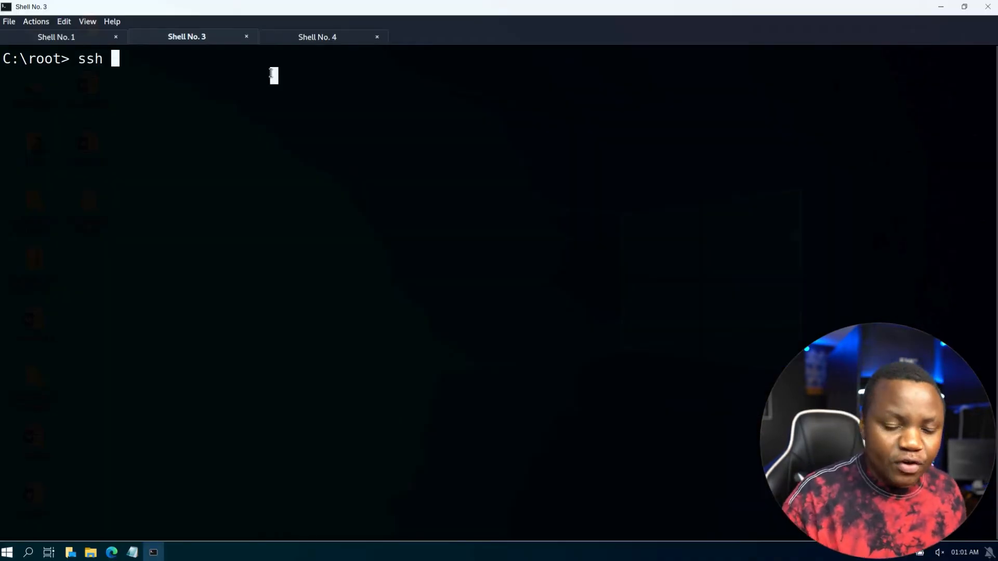
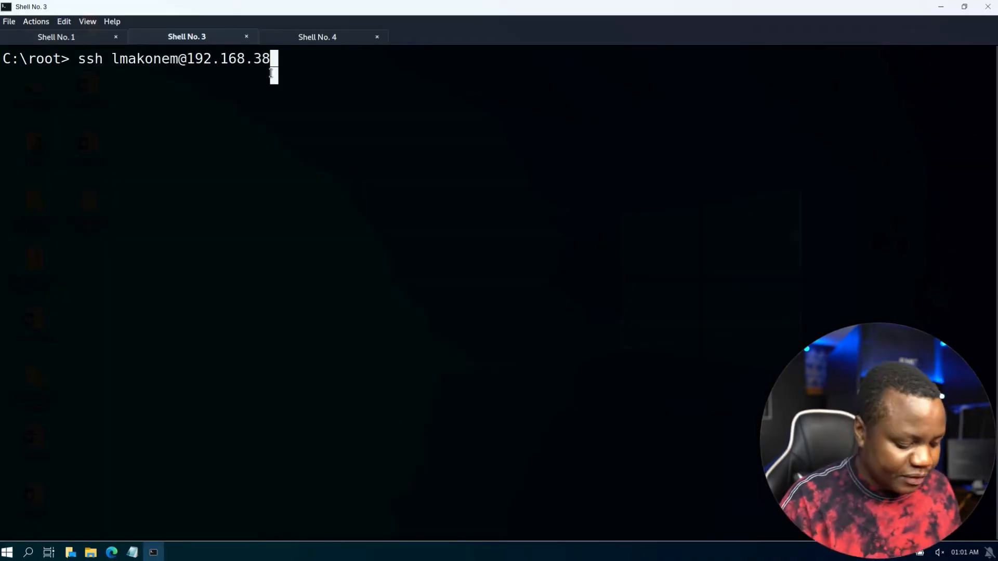
pyautogui.press('Return')
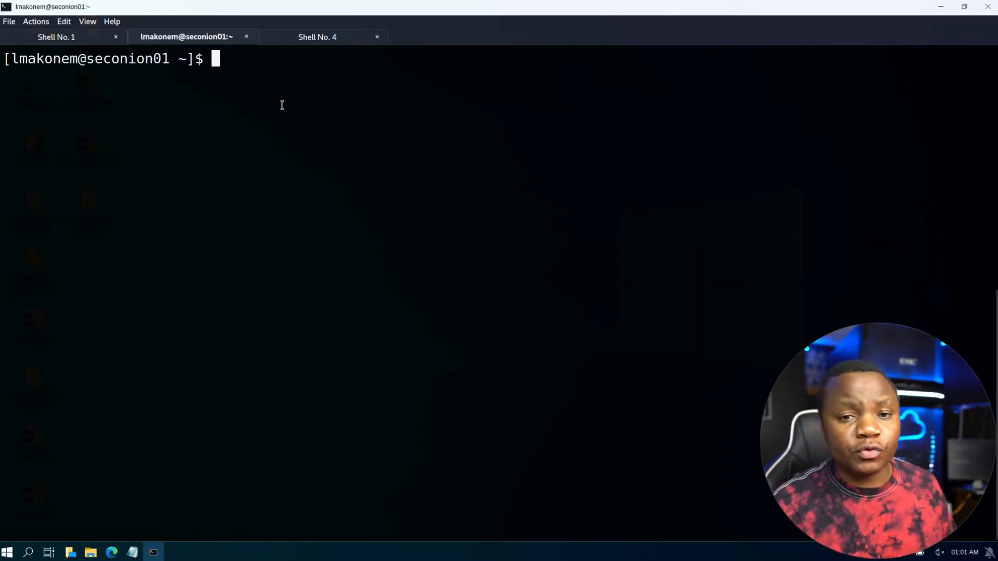
pyautogui.write('sudo s')
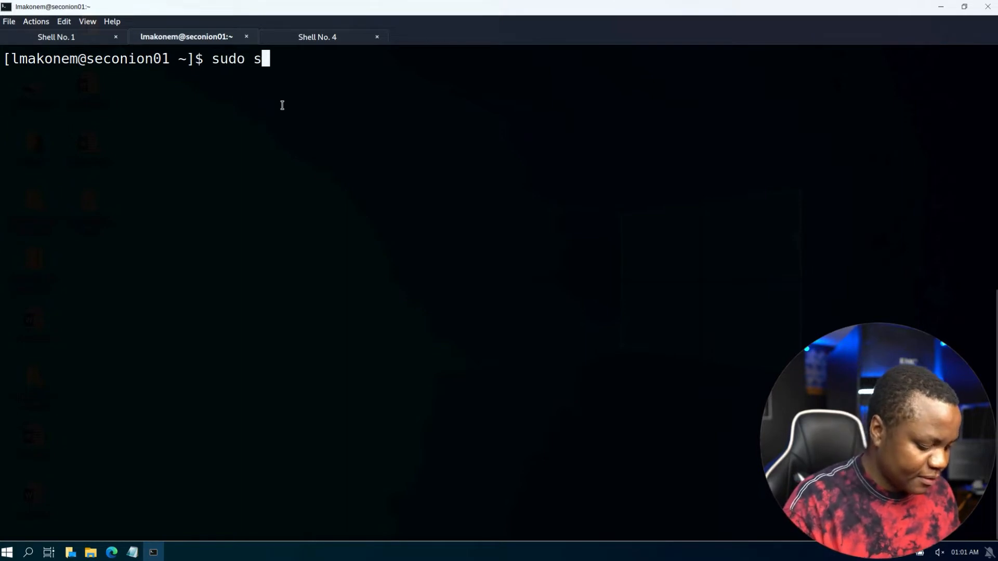
pyautogui.press('Return')
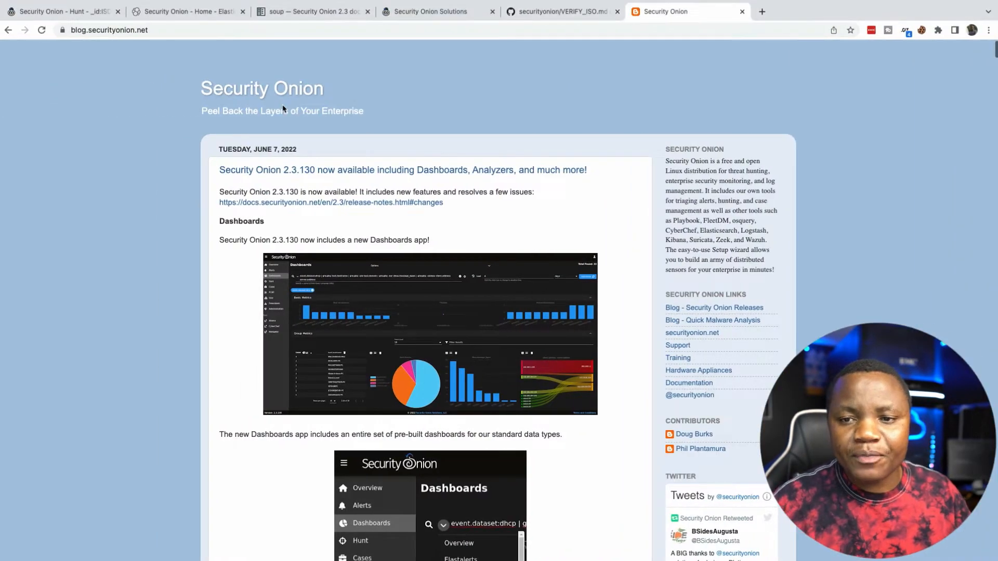
# Check the sudo soup update command on the soup documentation page.
pyautogui.click(312, 11)
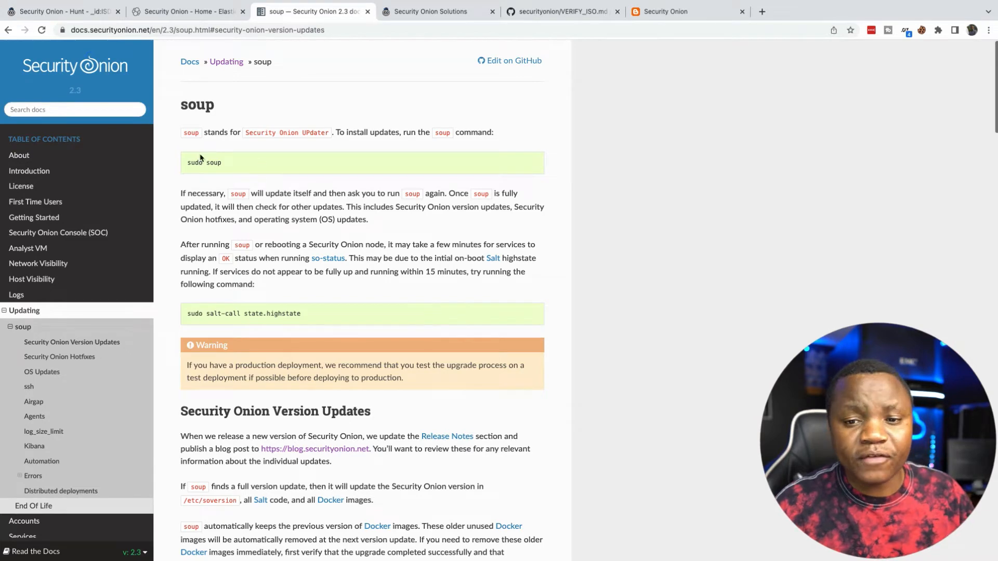
pyautogui.moveTo(203, 147)
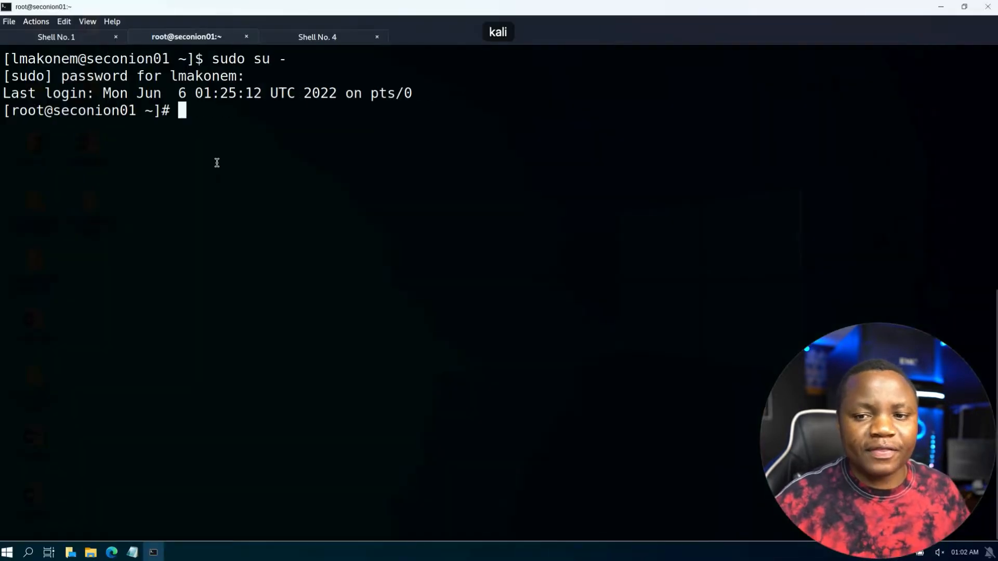
# Launch the updater with sudo soup and continue past its introduction.
pyautogui.write('sudo soup')
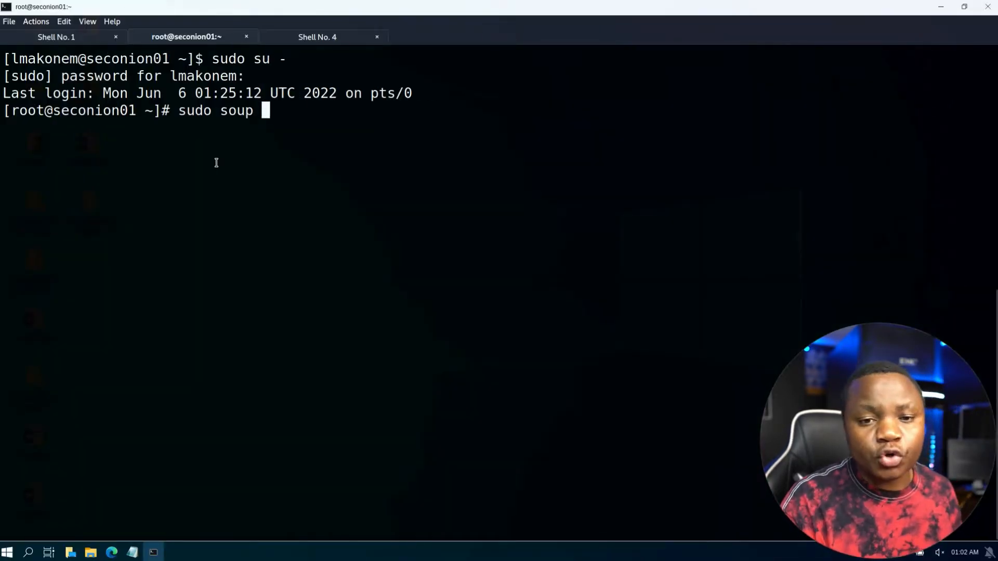
pyautogui.press('Return')
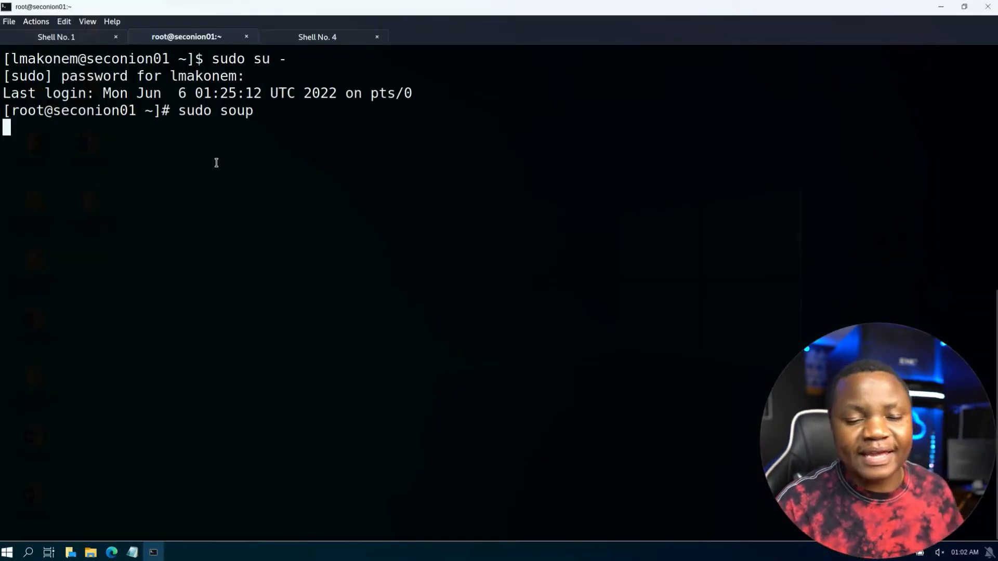
pyautogui.press('Return')
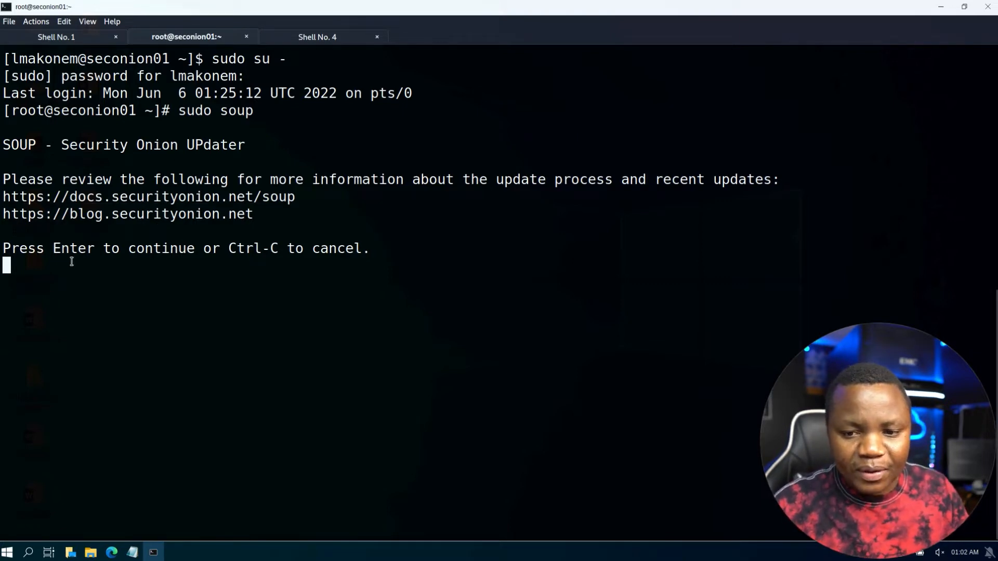
pyautogui.press('Return')
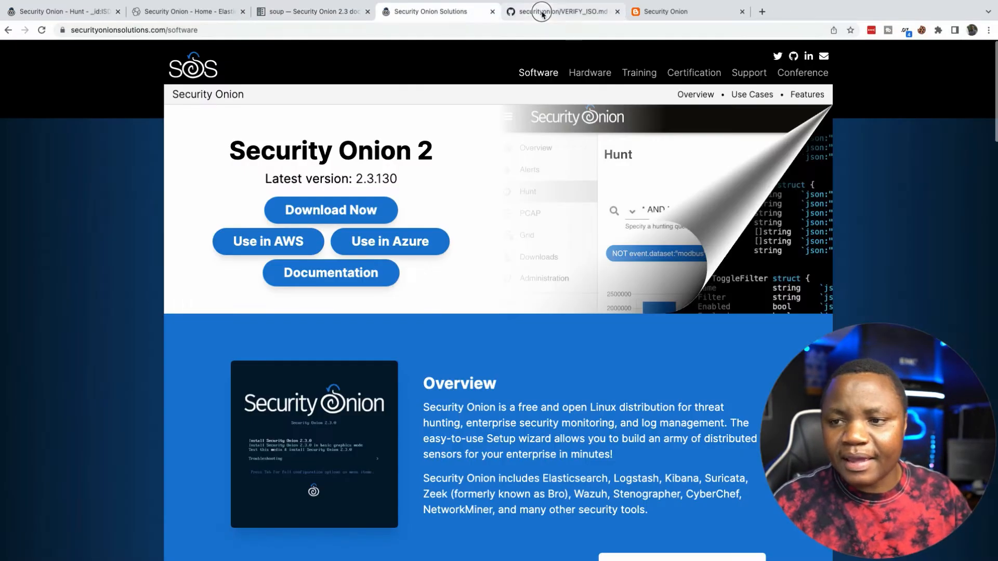
pyautogui.click(563, 12)
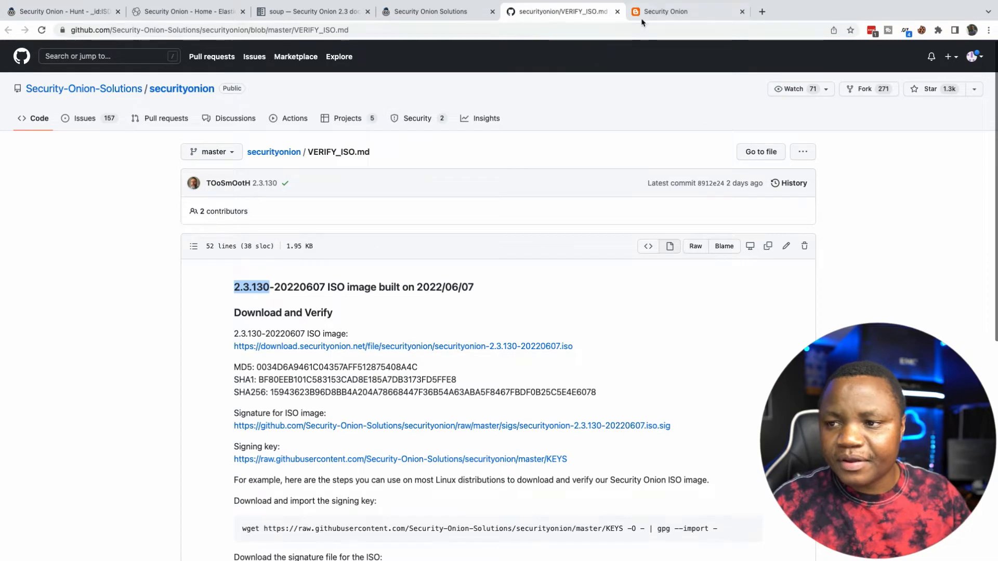
pyautogui.click(669, 12)
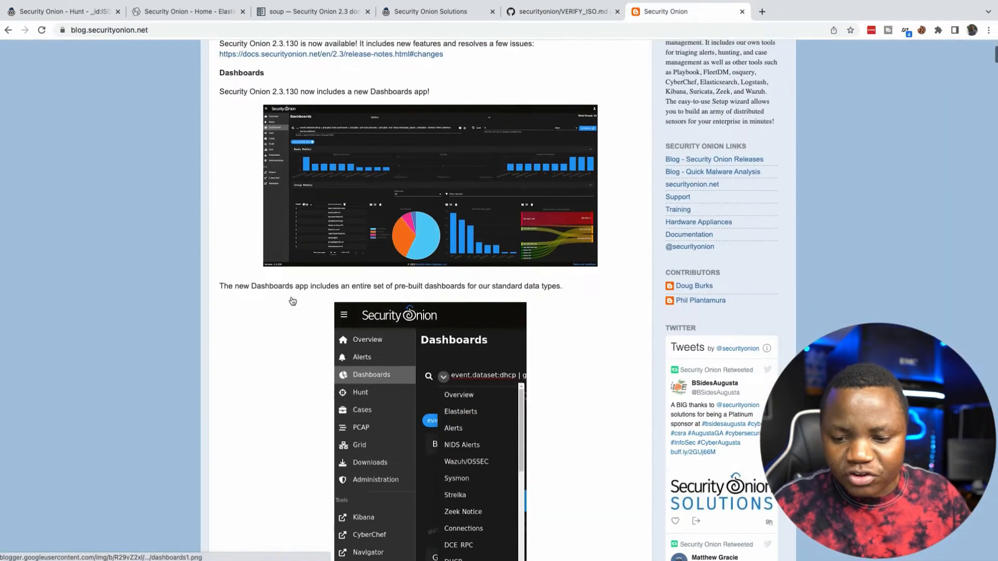
pyautogui.scroll(-3)
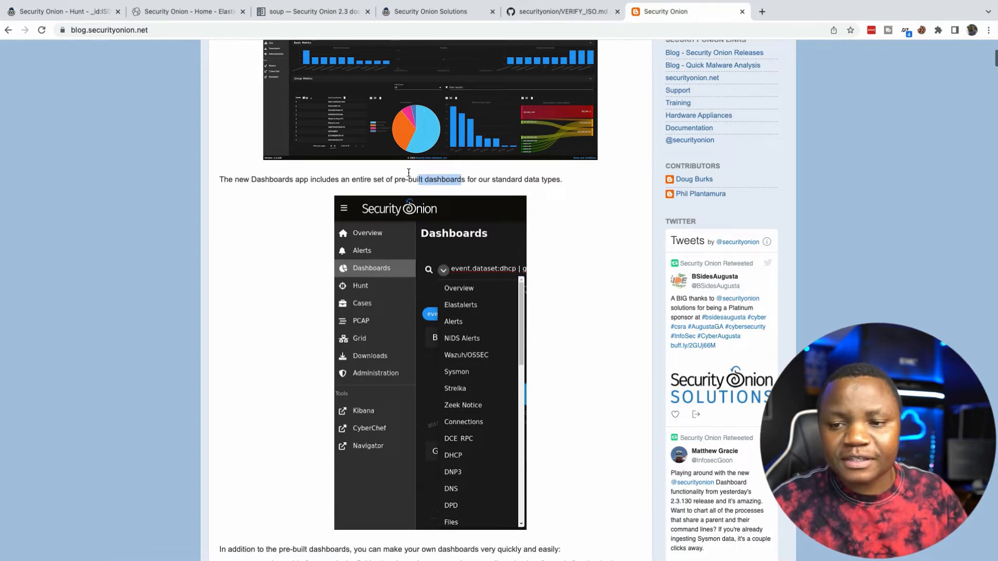
pyautogui.scroll(-3)
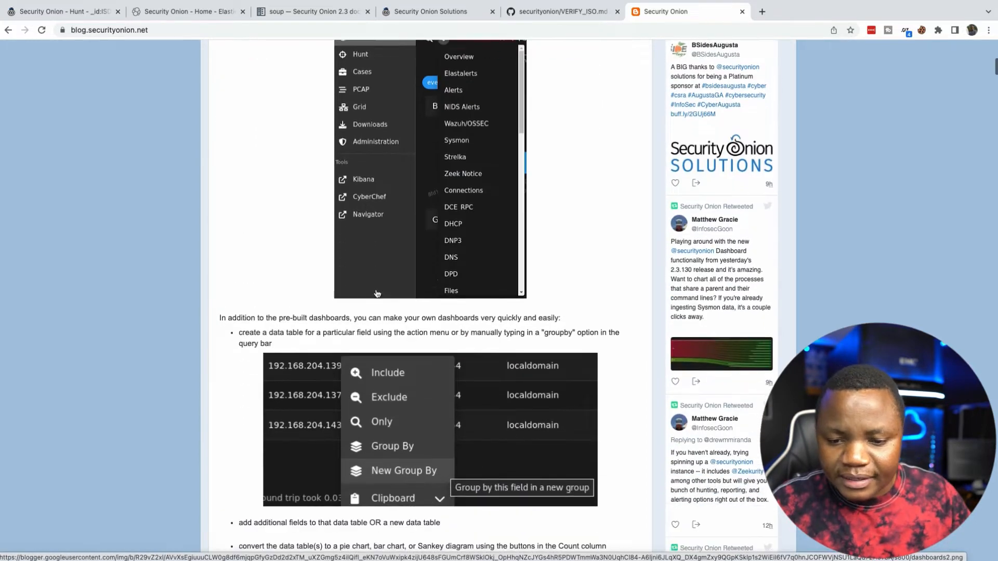
pyautogui.scroll(-3)
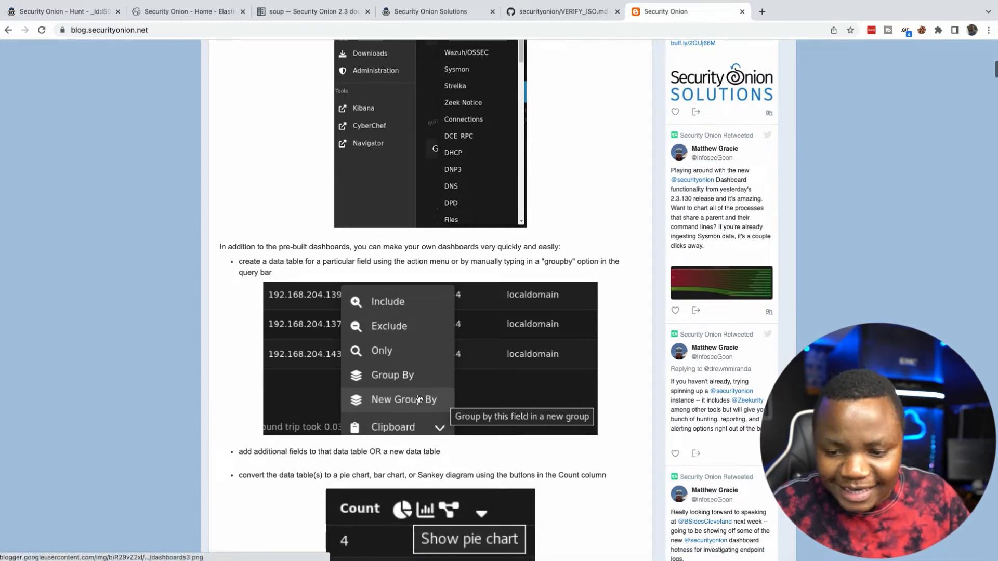
pyautogui.scroll(-3)
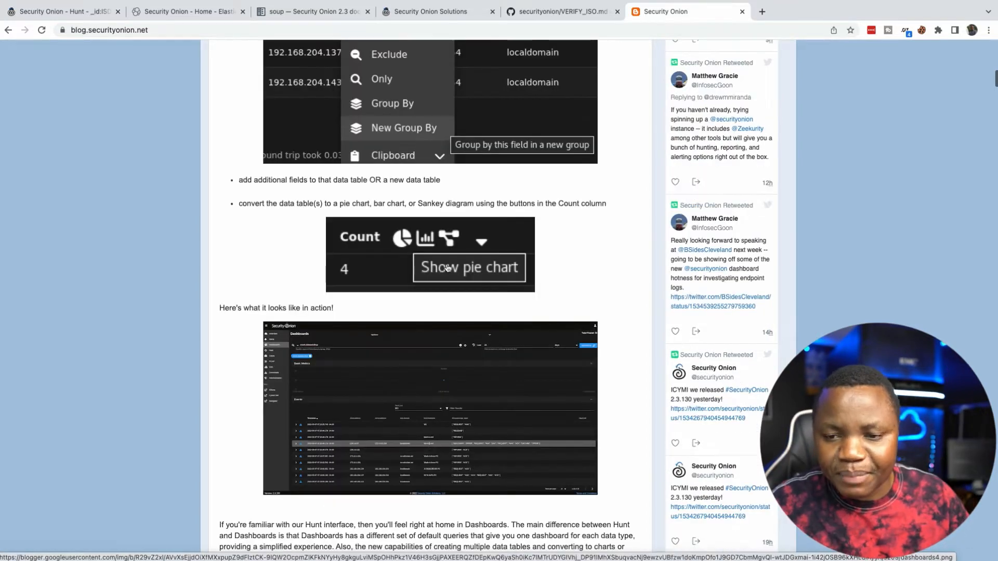
pyautogui.scroll(-3)
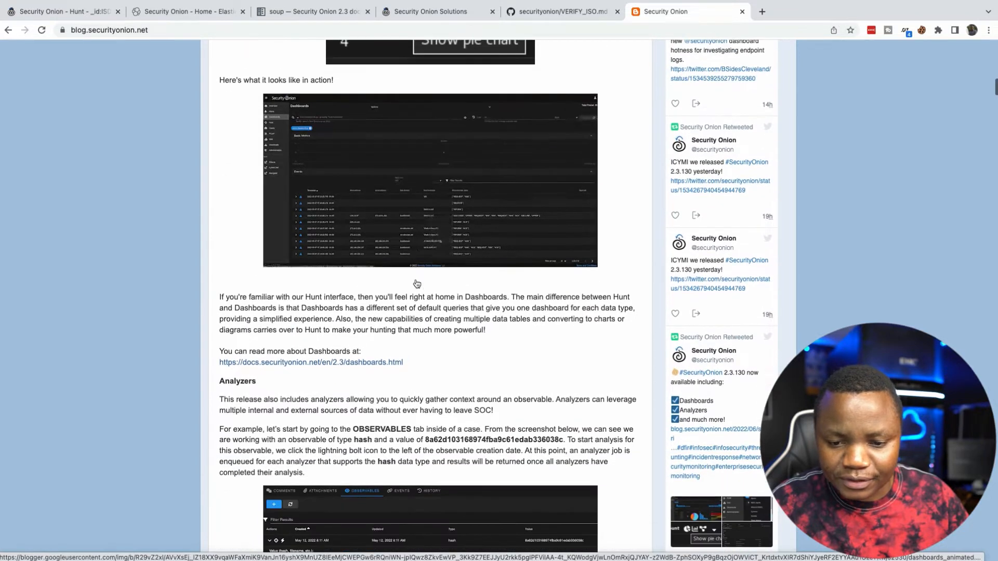
pyautogui.scroll(-3)
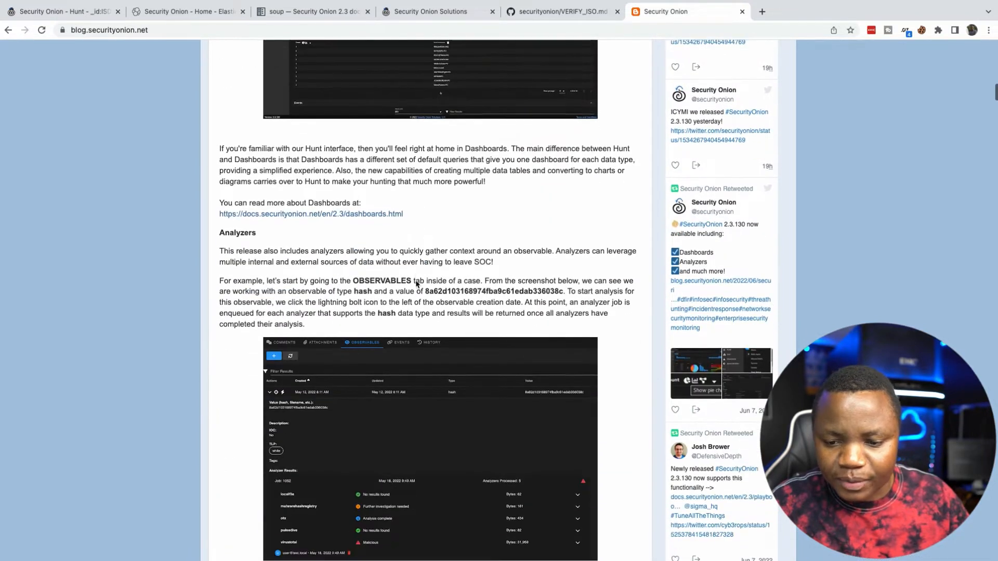
pyautogui.scroll(-3)
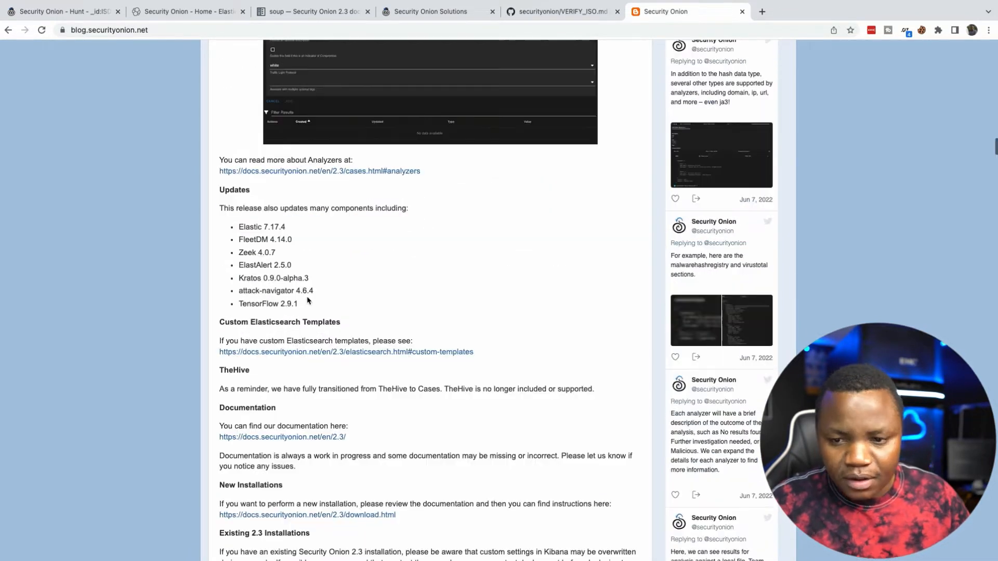
pyautogui.moveTo(397, 218)
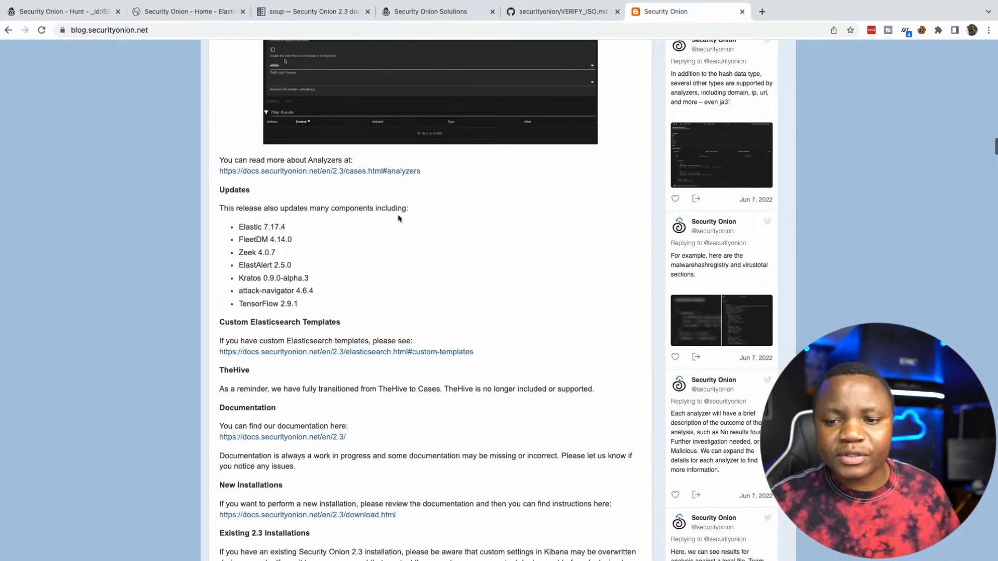
# Read the blog's Updates and Existing Installations sections, highlighting the Zeek 4.0.7 entry.
pyautogui.doubleClick(262, 227)
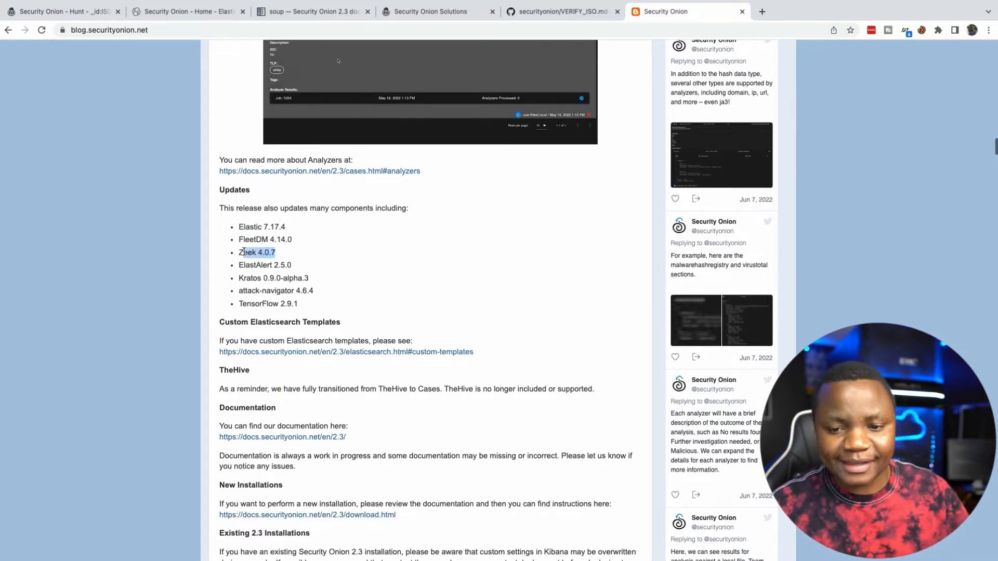
pyautogui.doubleClick(264, 265)
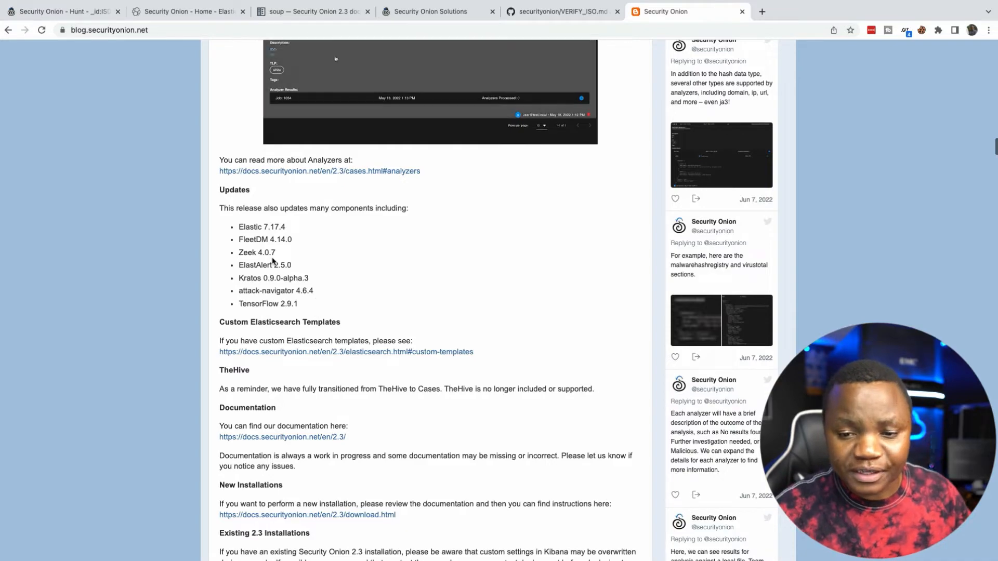
pyautogui.scroll(3)
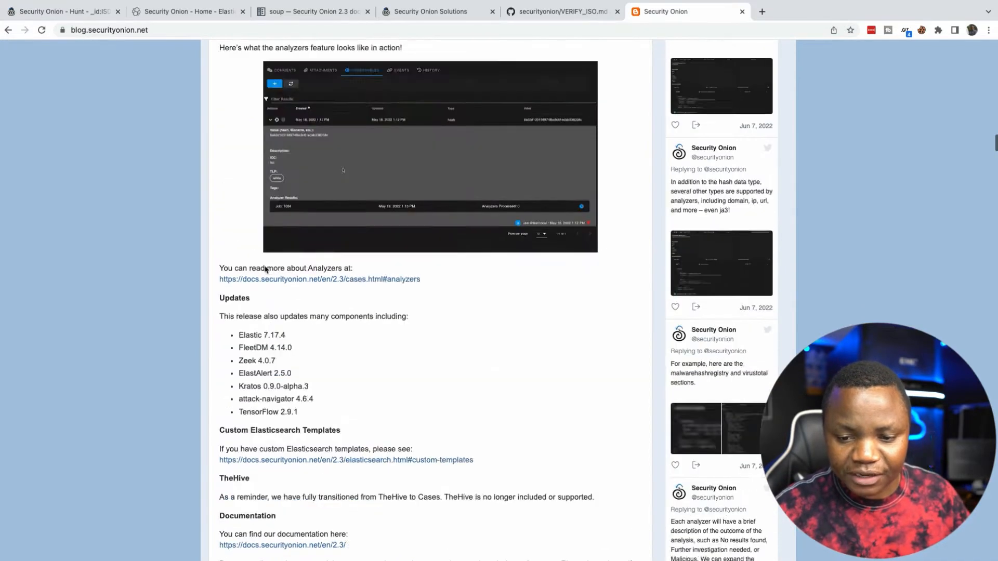
pyautogui.scroll(-3)
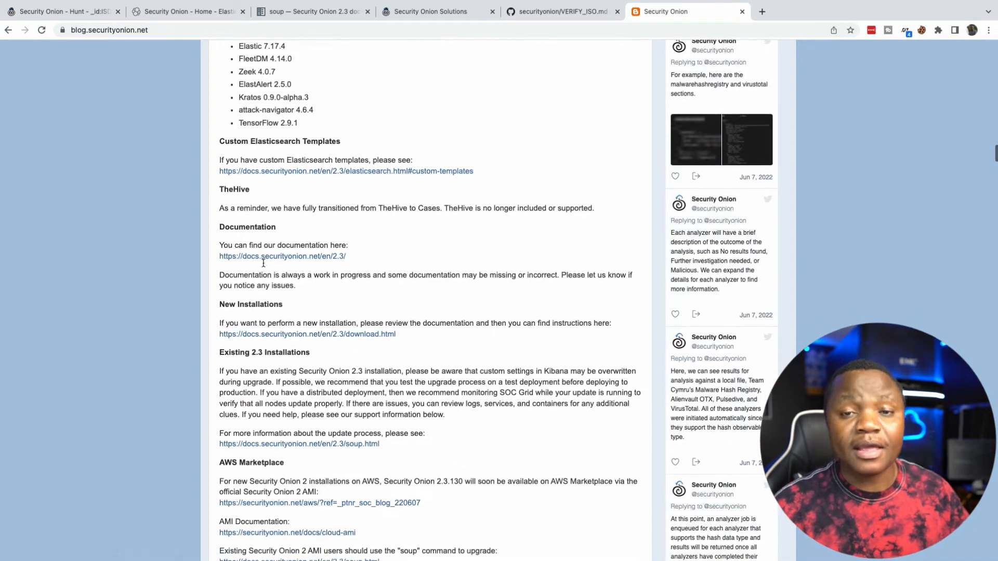
pyautogui.scroll(-3)
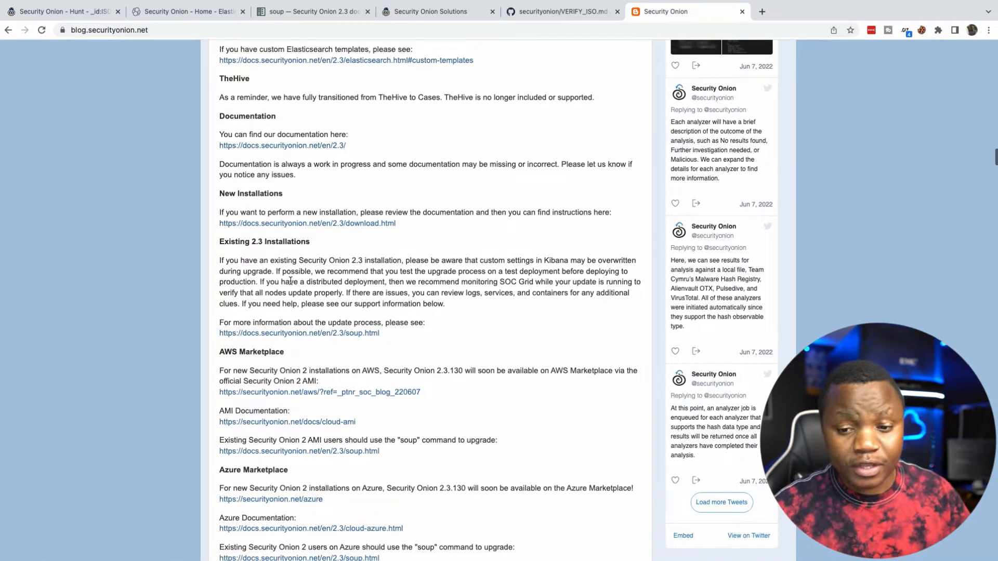
pyautogui.scroll(-3)
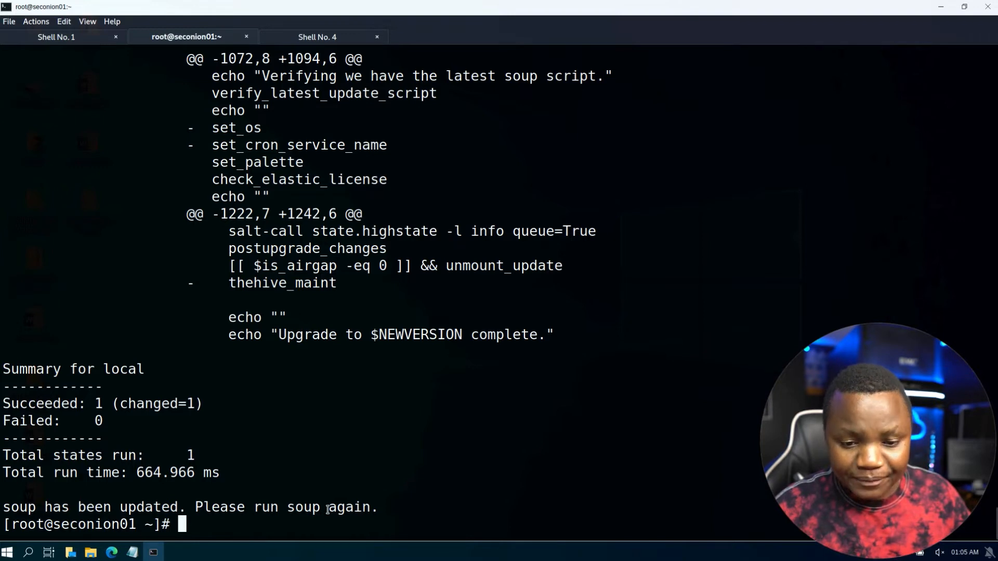
# Rerun sudo soup, pass the introduction, and choose U to install OS package updates.
pyautogui.doubleClick(184, 403)
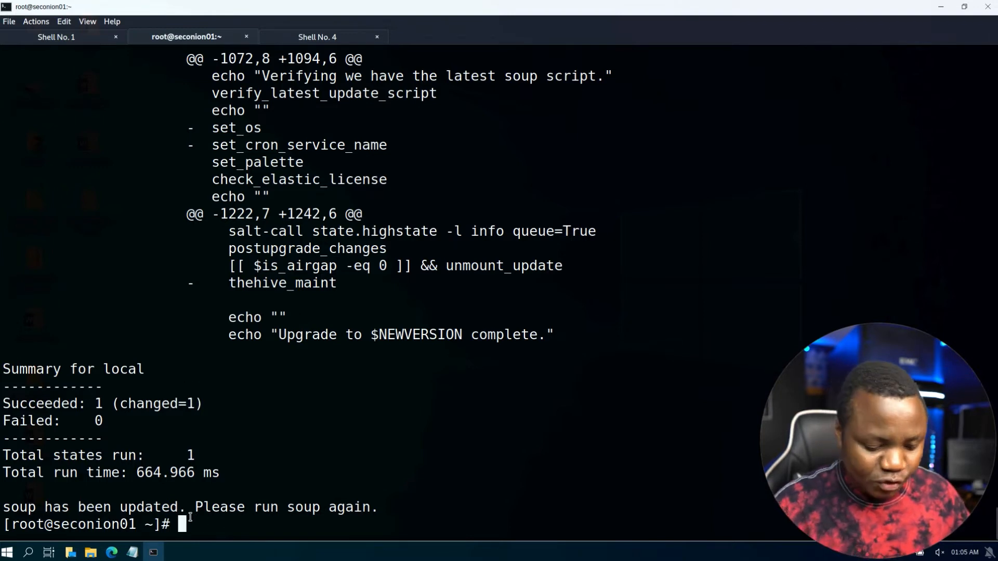
pyautogui.write('sudo soup')
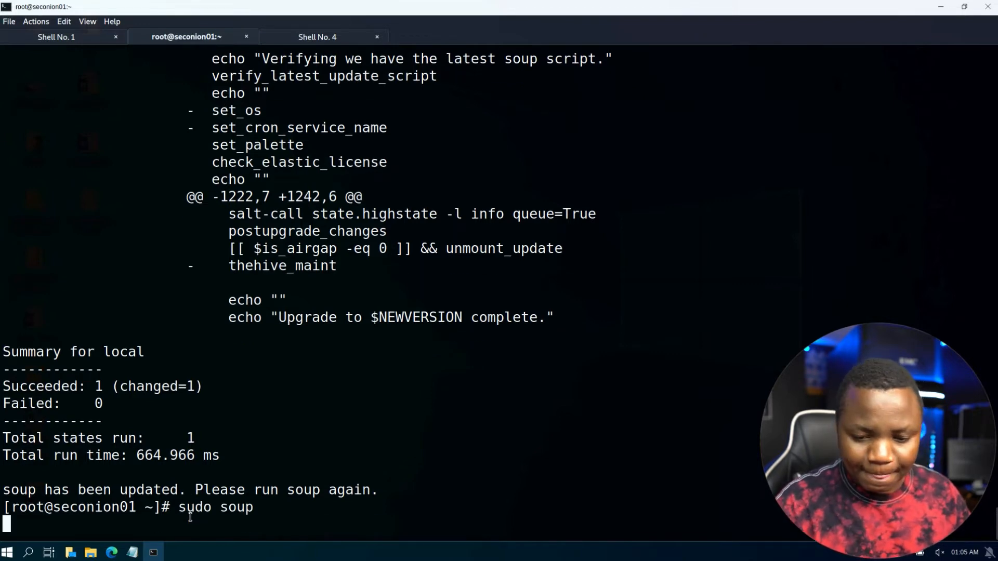
pyautogui.press('Return')
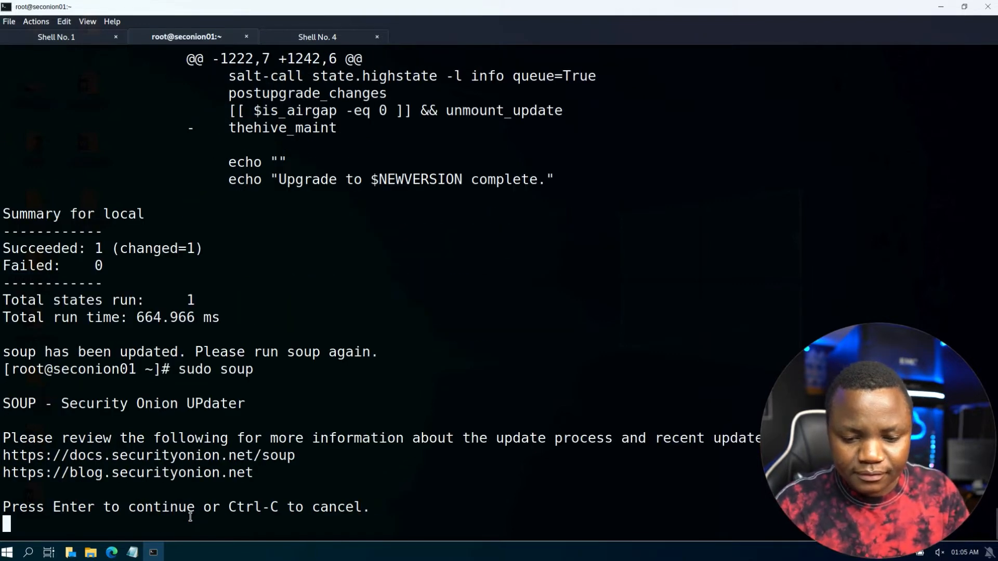
pyautogui.press('Return')
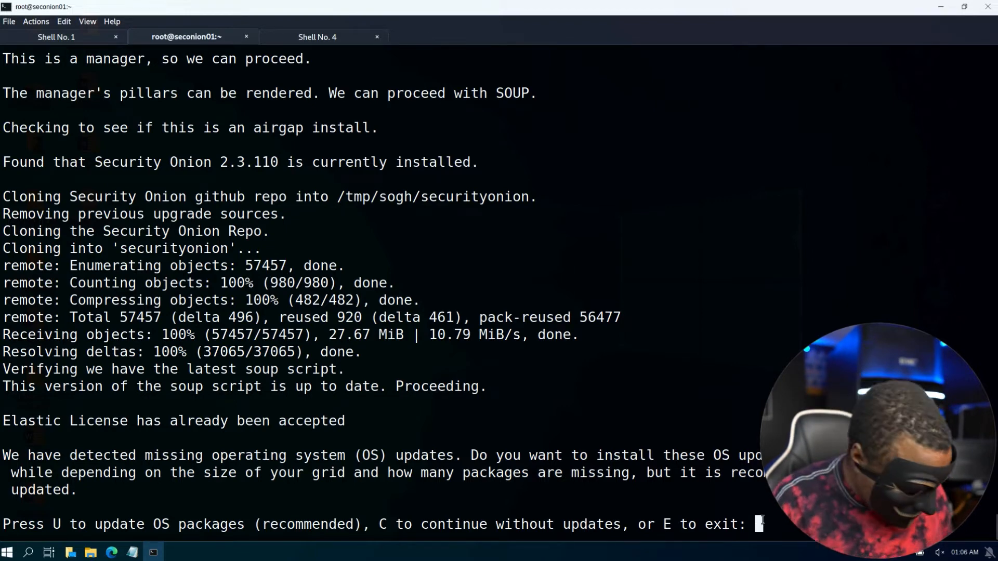
pyautogui.write('U')
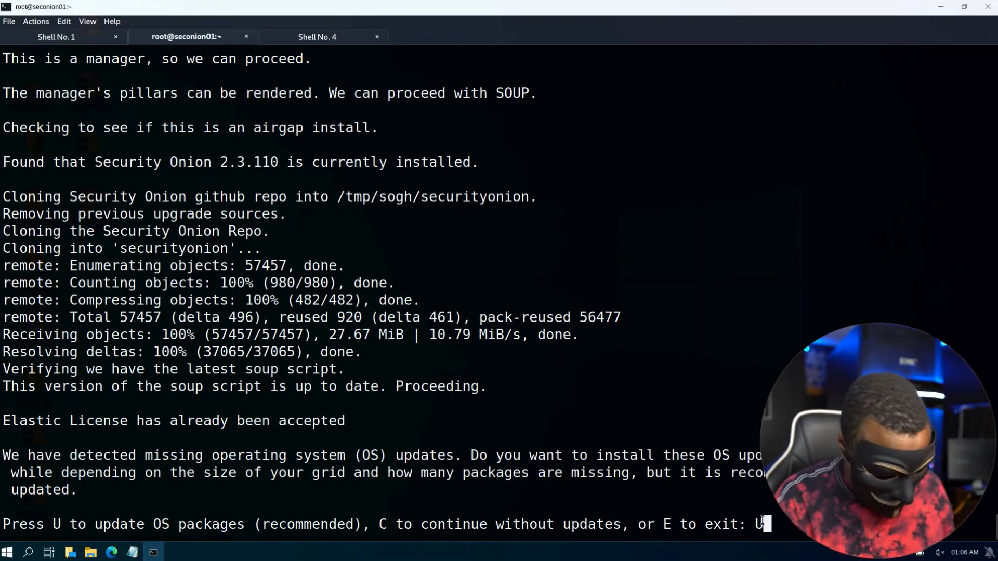
pyautogui.press('Return')
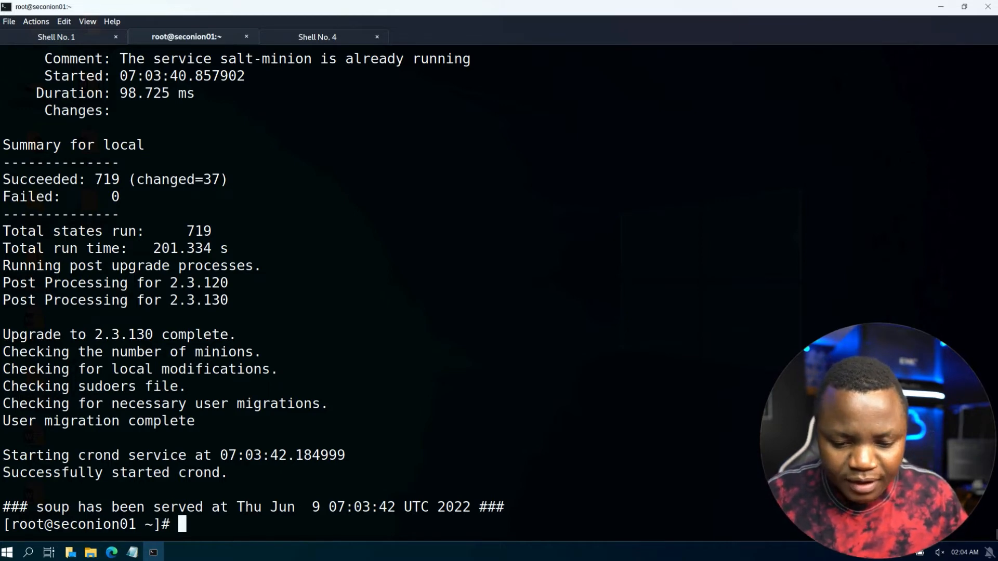
# List running containers with docker ps to confirm 2.3.130 images, then run so-status.
pyautogui.write('DOCKE')
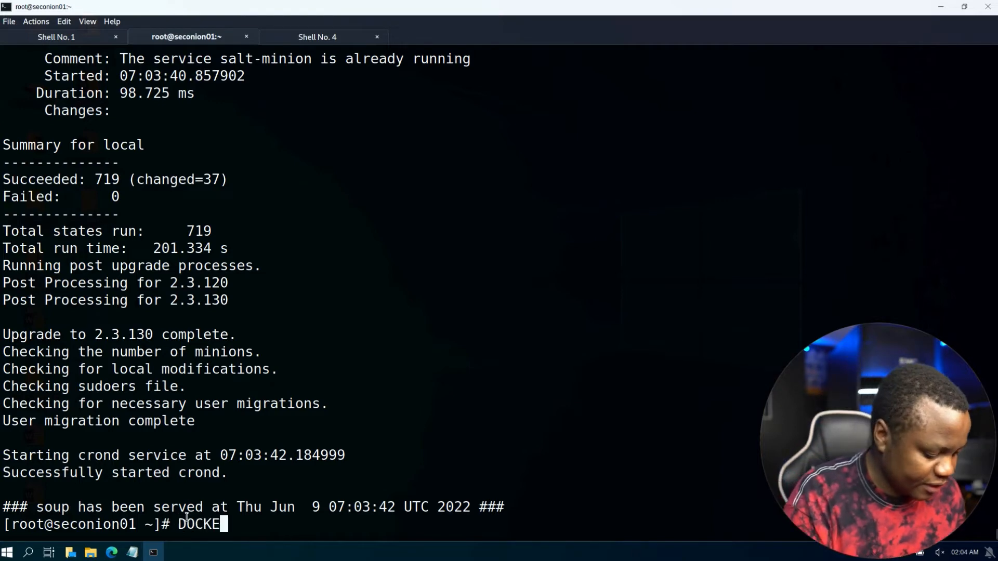
pyautogui.press('Return')
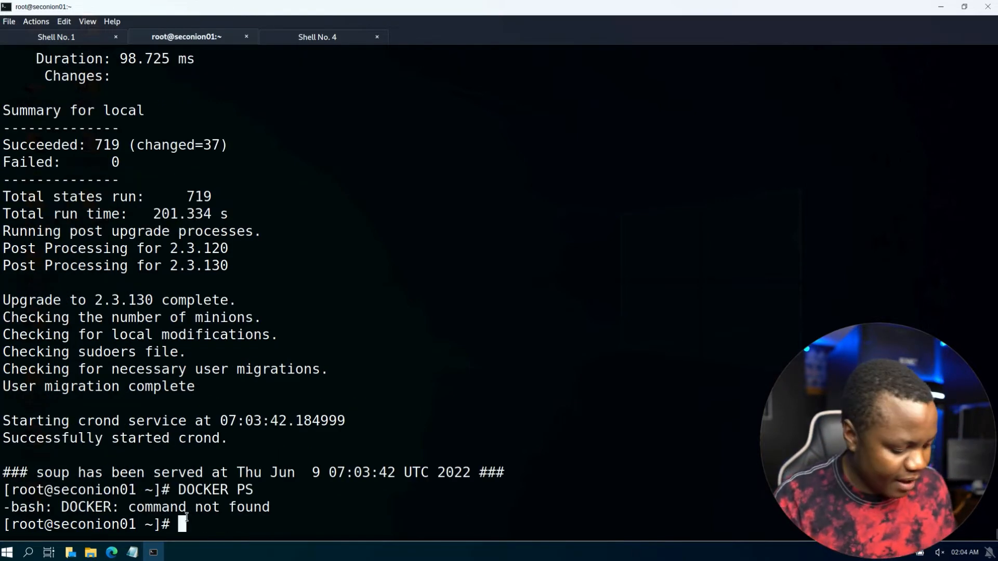
pyautogui.write('docker')
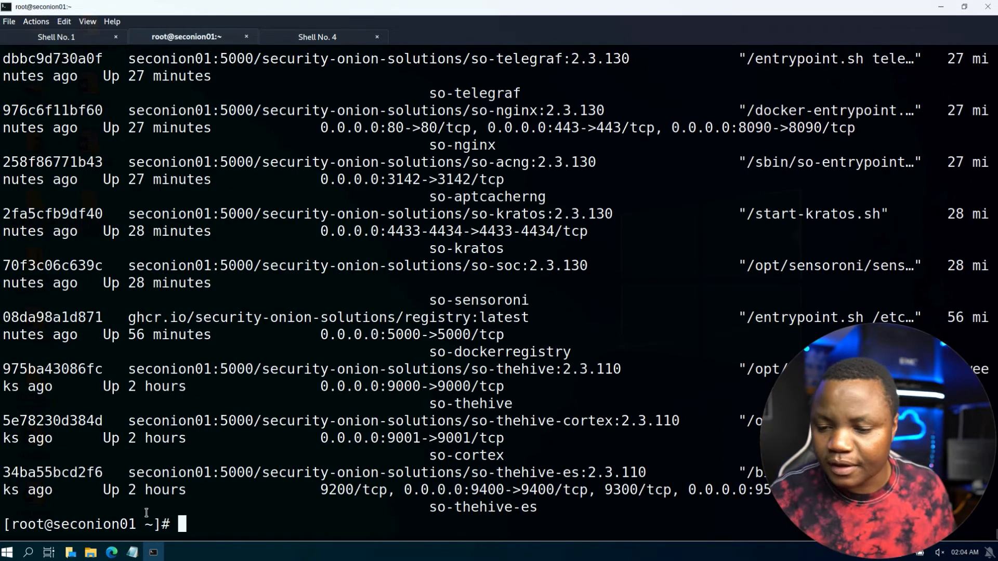
pyautogui.scroll(3)
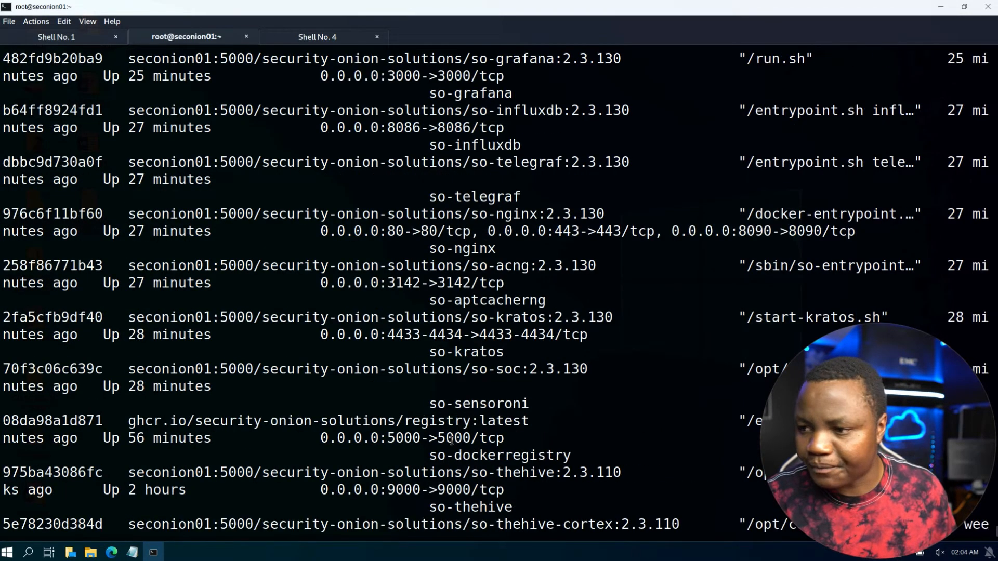
pyautogui.scroll(3)
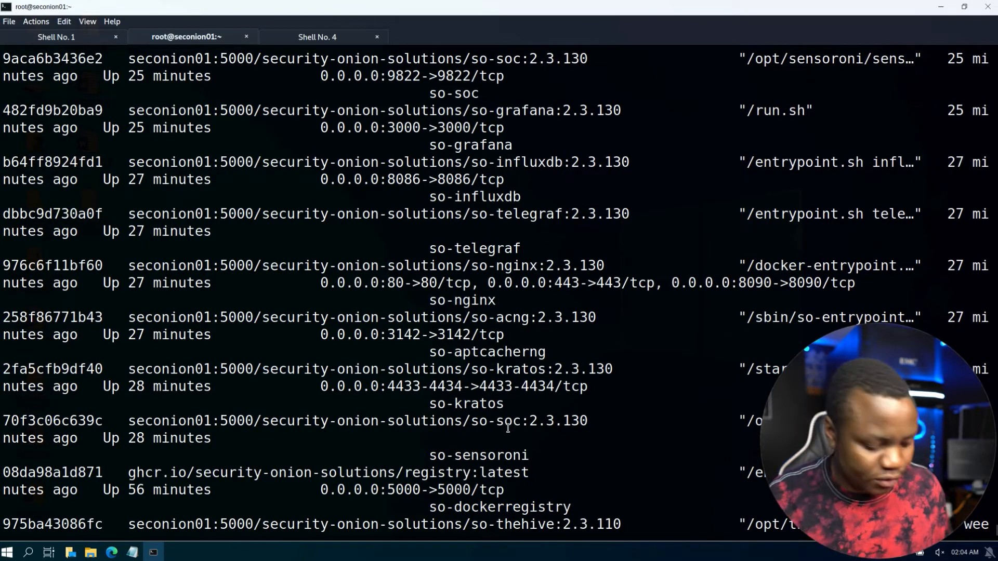
pyautogui.write('seconion01 ~]# so-status')
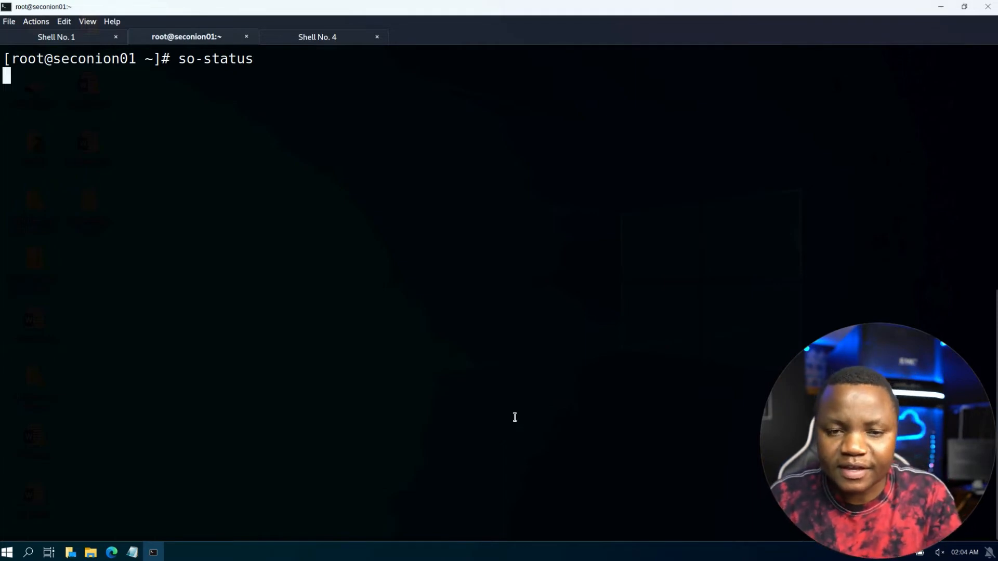
pyautogui.press('Return')
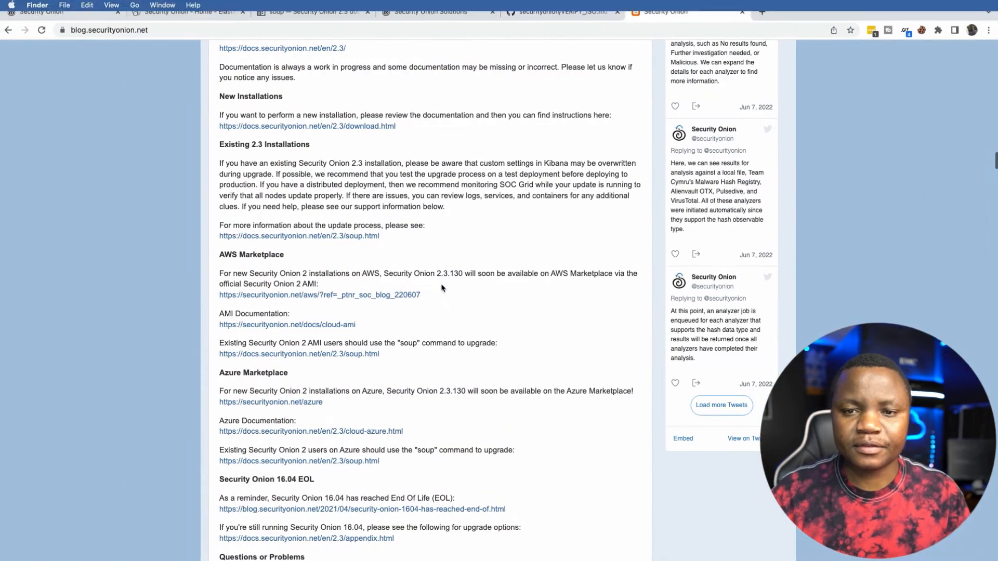
# Log in to the Security Onion web console using the saved email address.
pyautogui.click(38, 12)
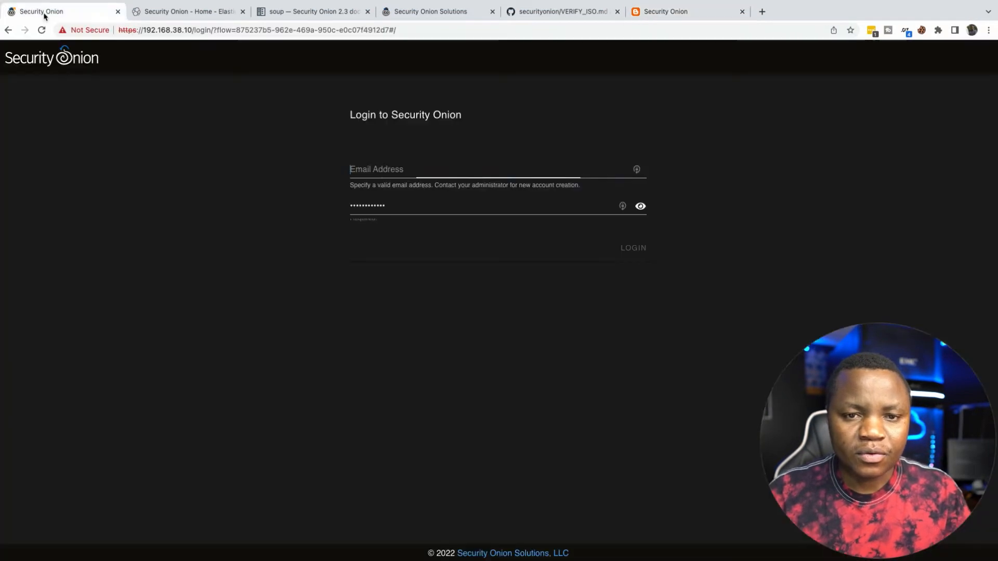
pyautogui.click(445, 168)
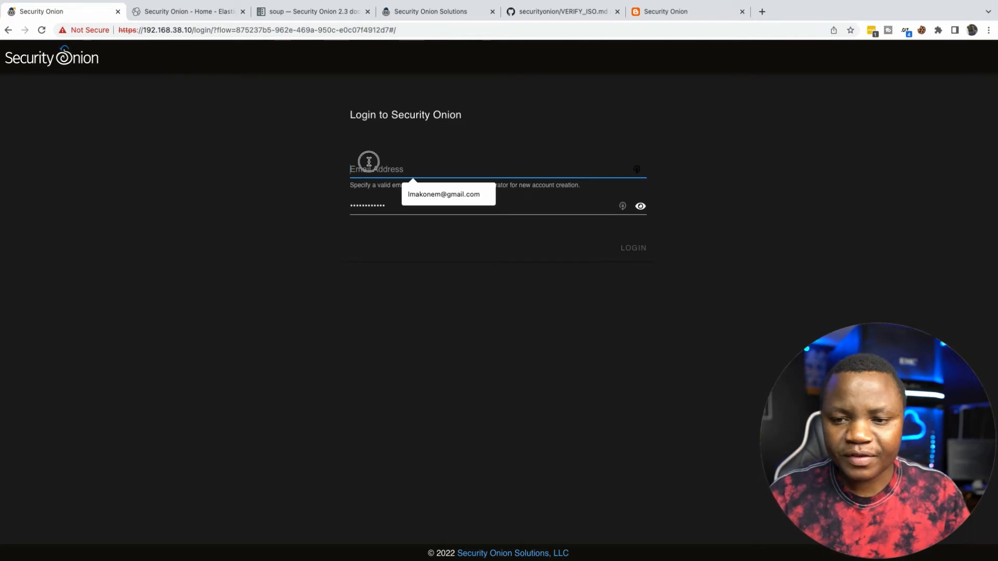
pyautogui.click(632, 247)
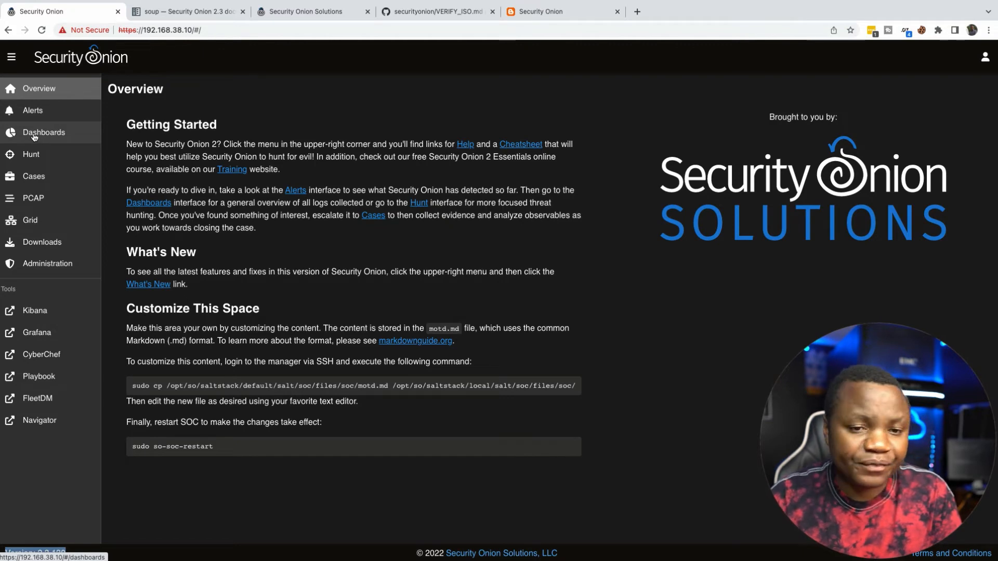
pyautogui.moveTo(31, 221)
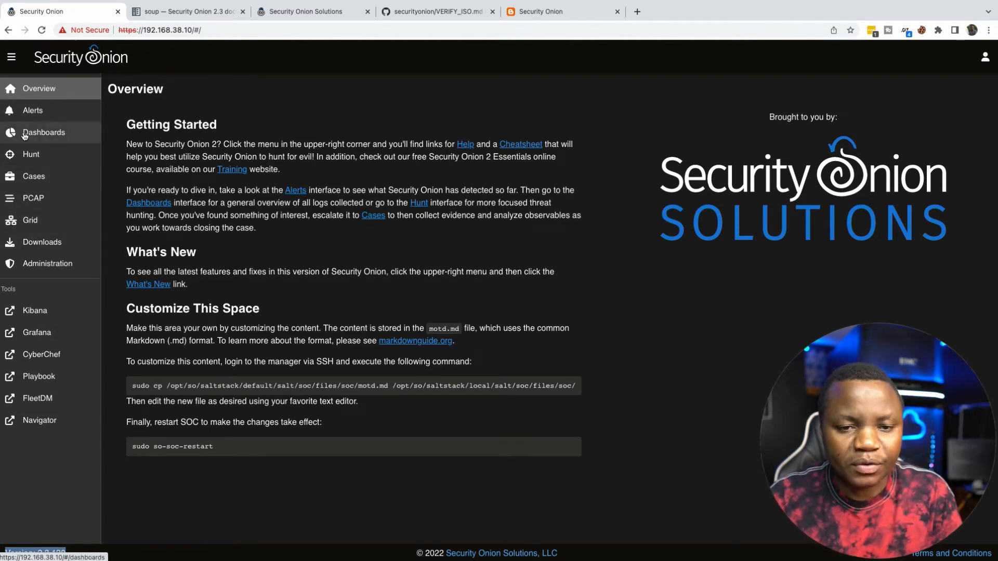
pyautogui.click(32, 110)
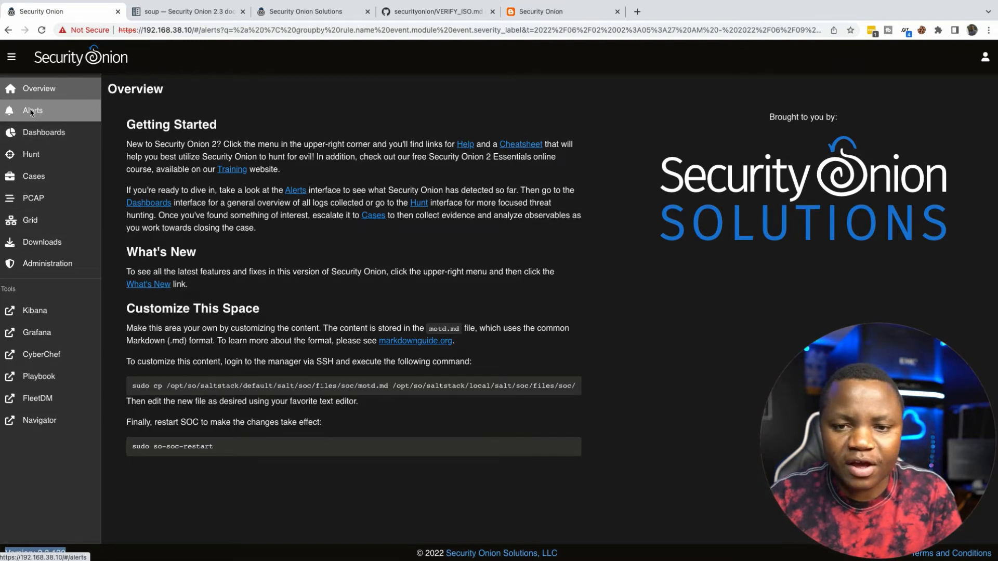
# Open Alerts and scroll the 11,861 grouped alerts down to the Windows audit benchmark entries.
pyautogui.click(33, 111)
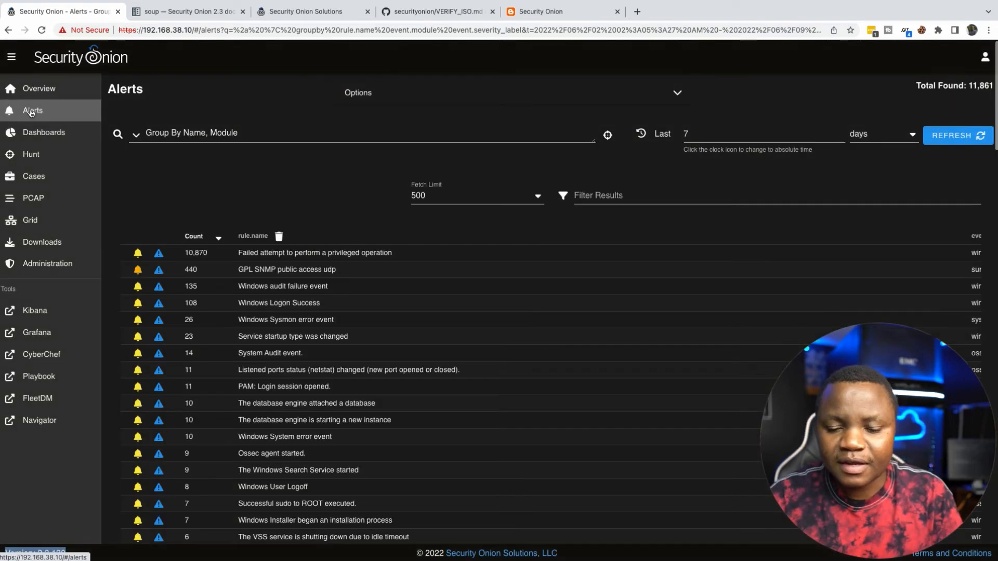
pyautogui.scroll(-3)
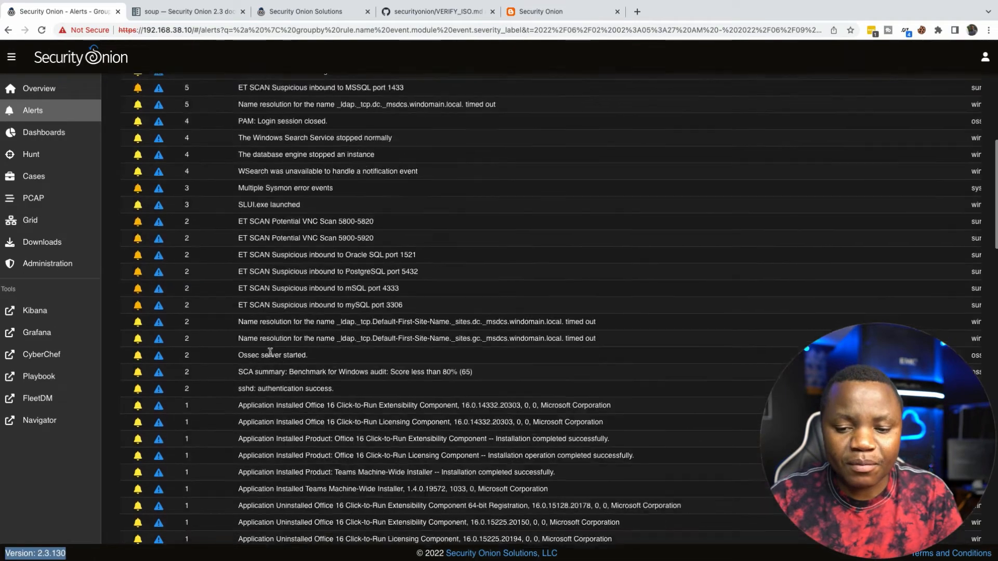
pyautogui.scroll(-3)
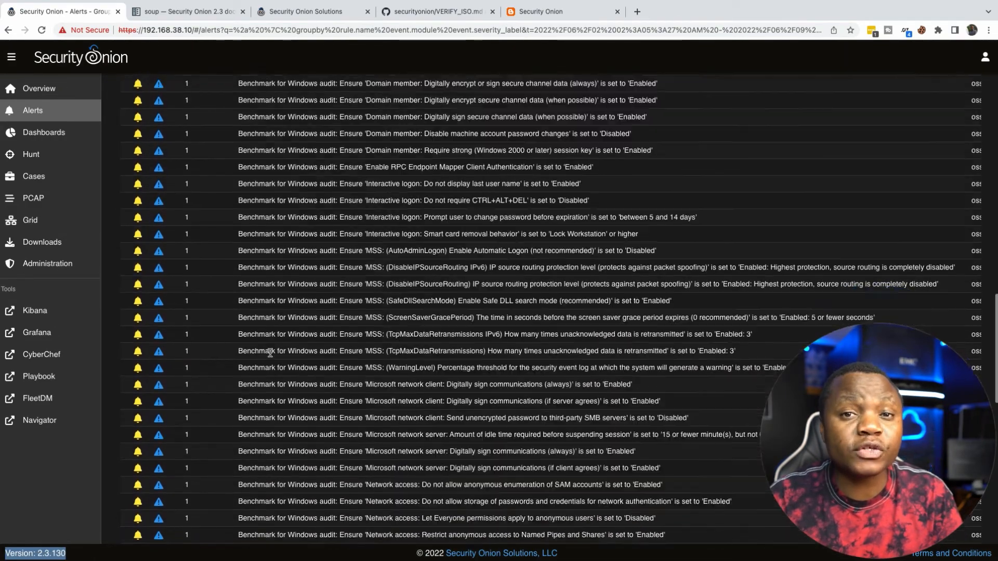
pyautogui.scroll(-3)
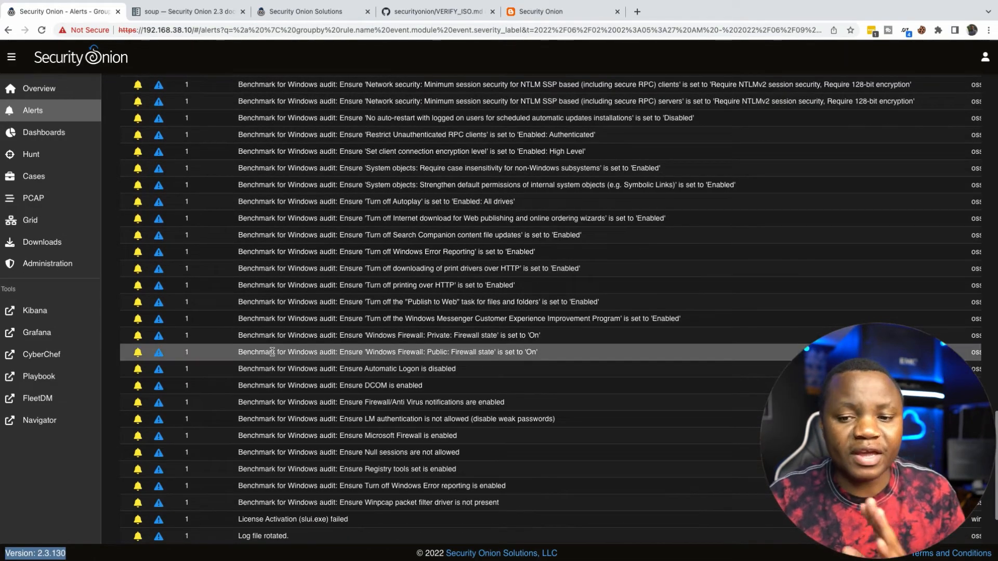
pyautogui.scroll(3)
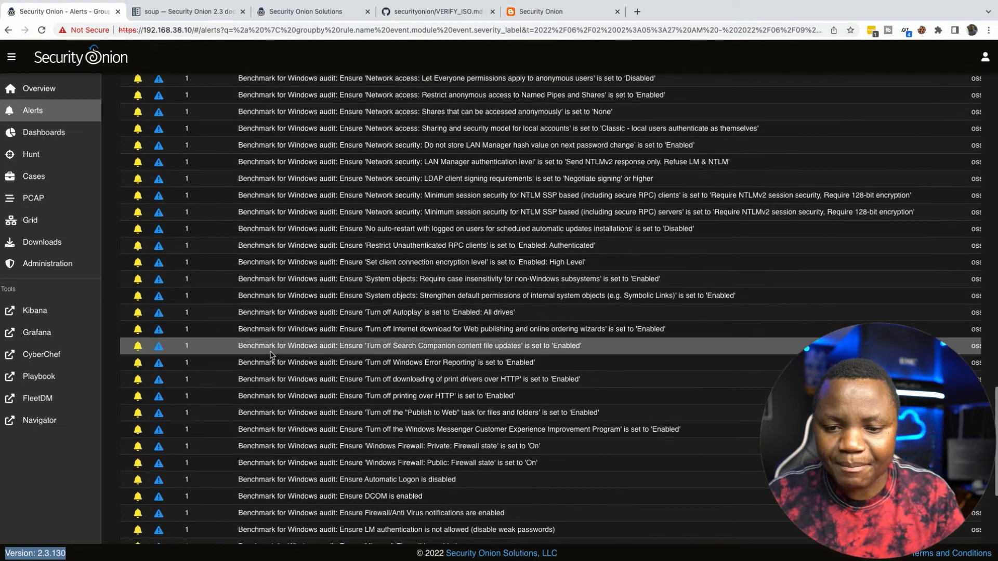
pyautogui.scroll(3)
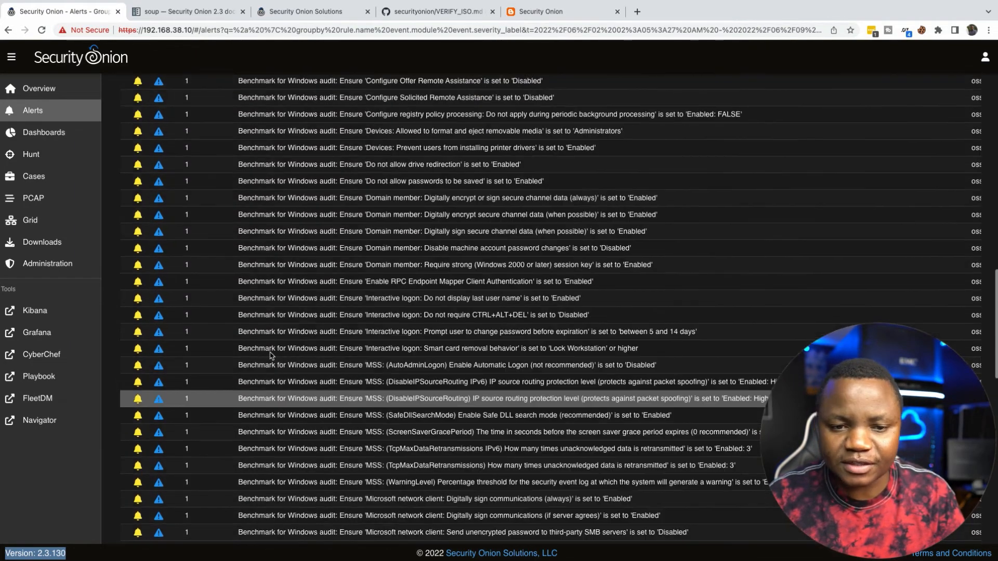
pyautogui.scroll(3)
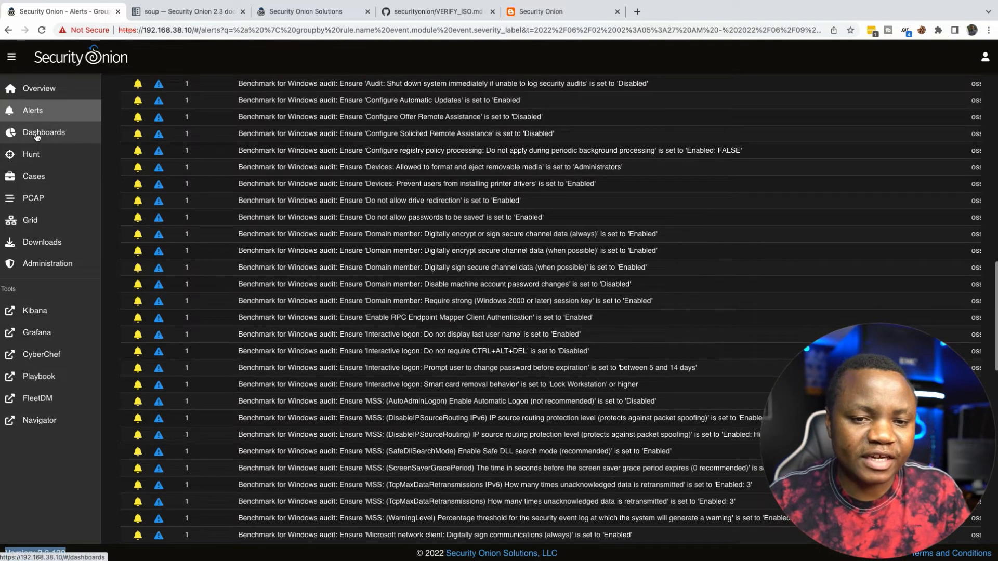
# Open Dashboards with the time range set to the last 7 days.
pyautogui.click(43, 133)
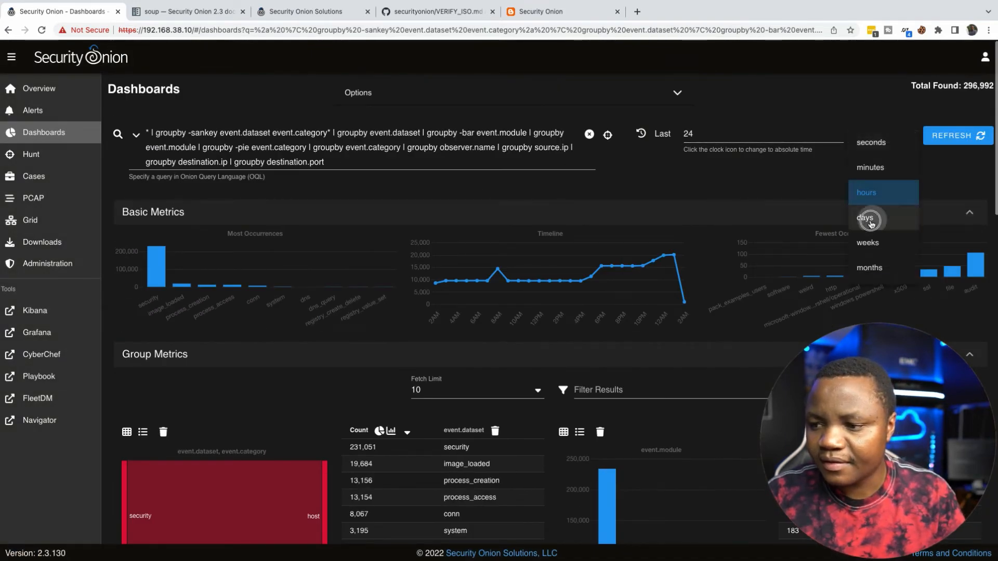
pyautogui.click(866, 218)
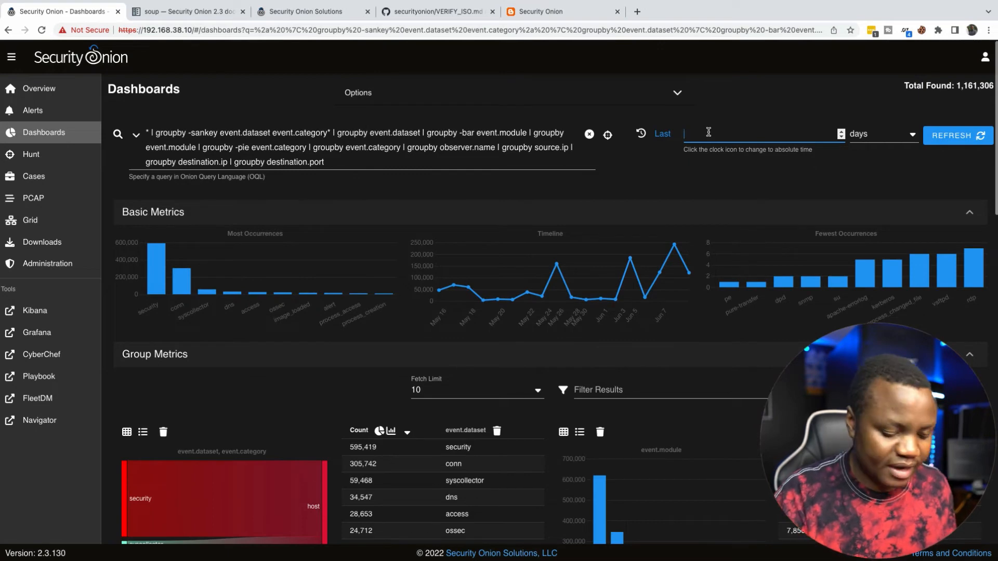
pyautogui.write('7')
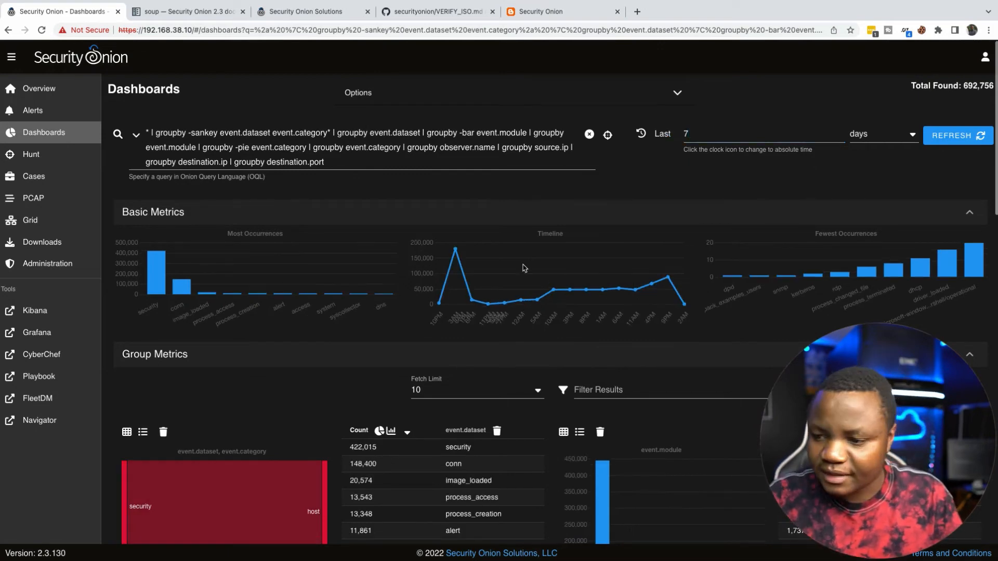
# Scroll through the 692,756-event metrics, then expand and collapse an access event.
pyautogui.scroll(-3)
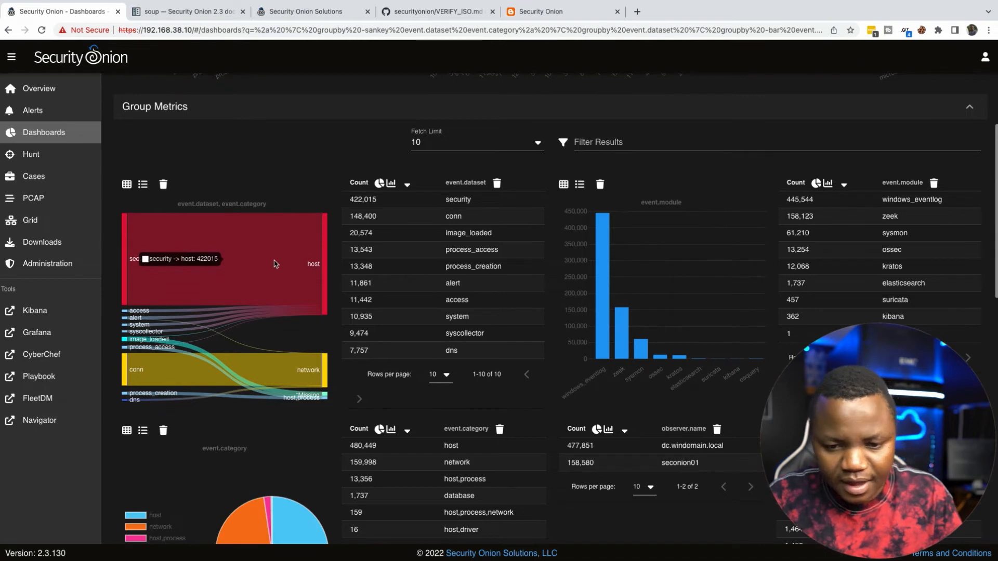
pyautogui.scroll(-3)
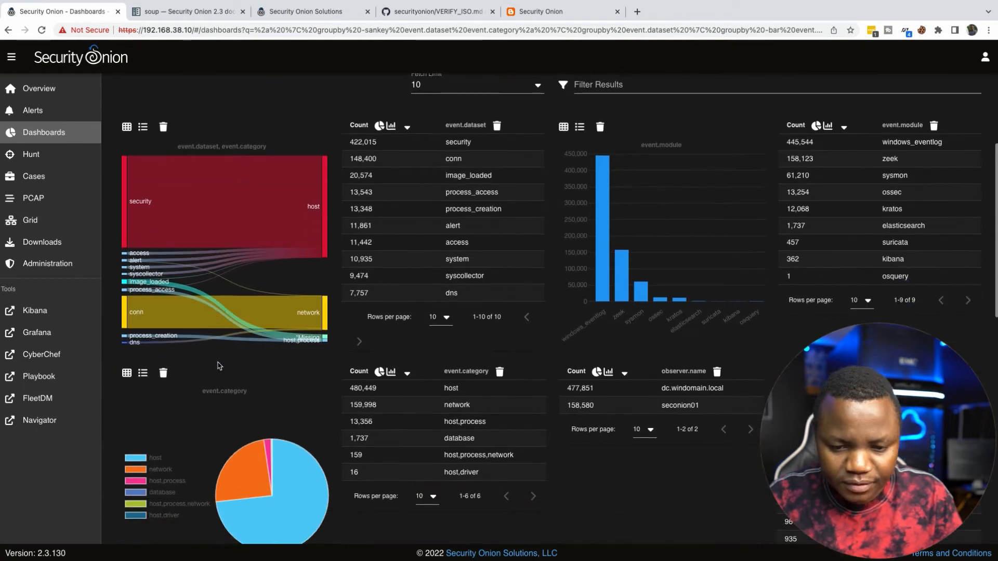
pyautogui.moveTo(212, 295)
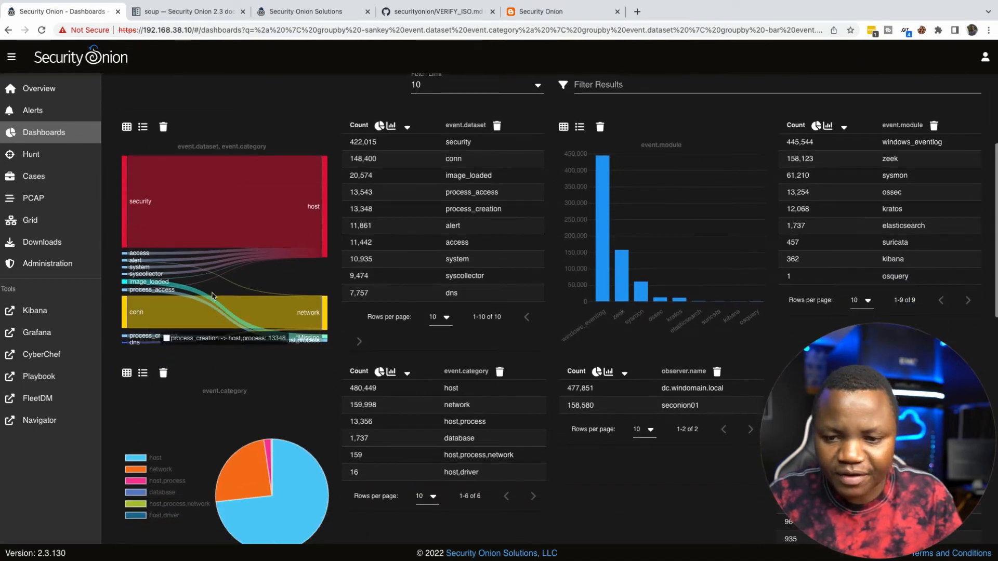
pyautogui.moveTo(204, 169)
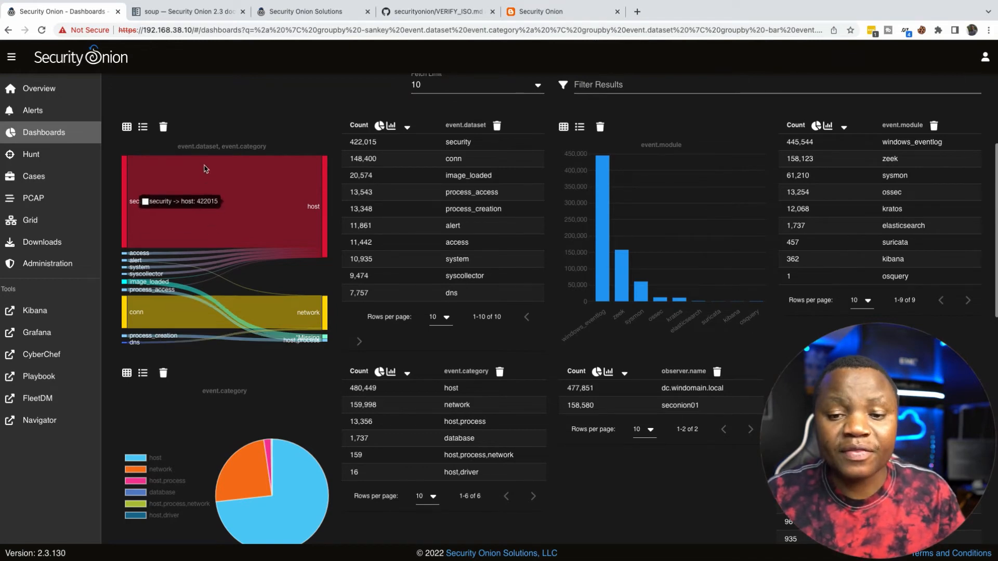
pyautogui.moveTo(202, 180)
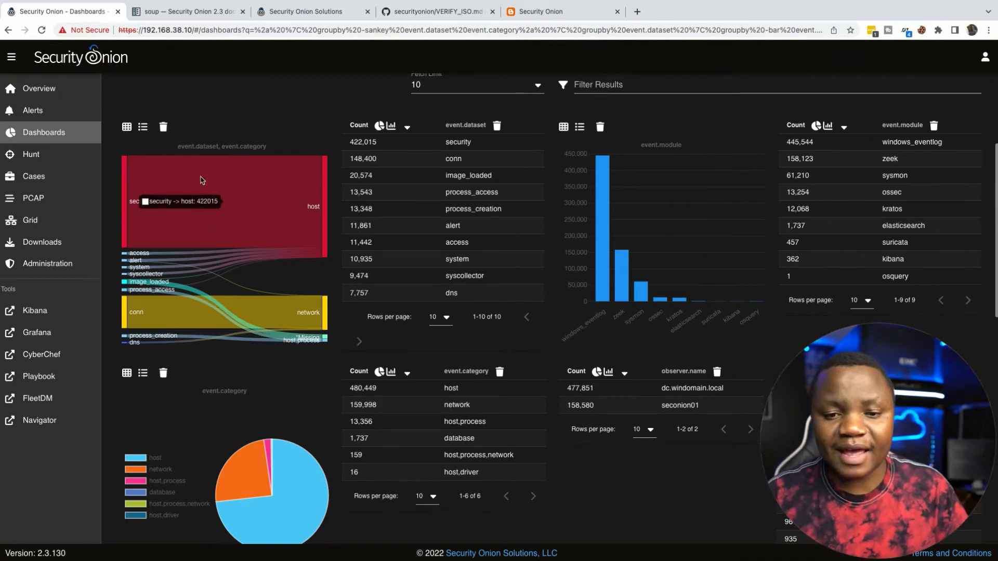
pyautogui.moveTo(231, 186)
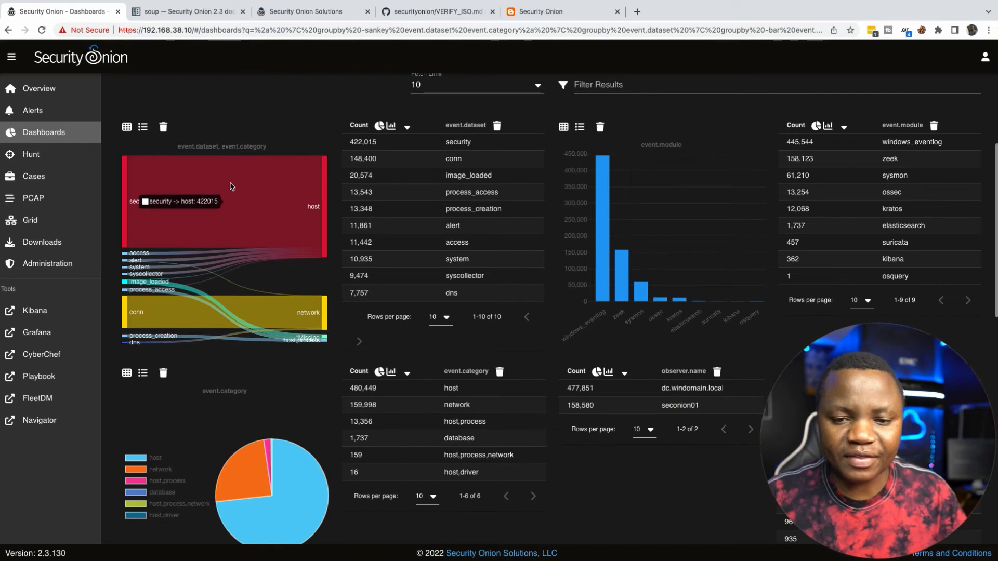
pyautogui.moveTo(828, 225)
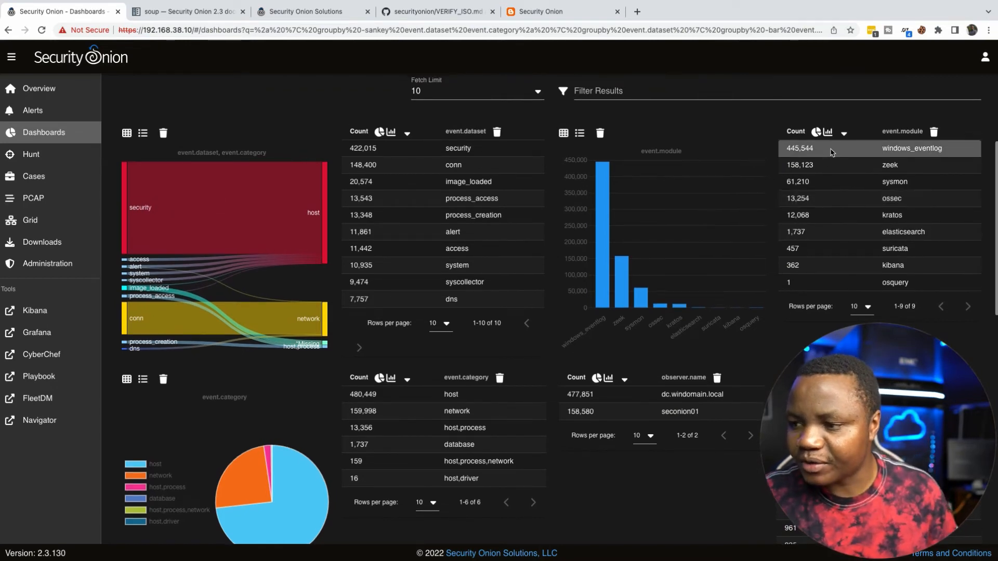
pyautogui.scroll(-3)
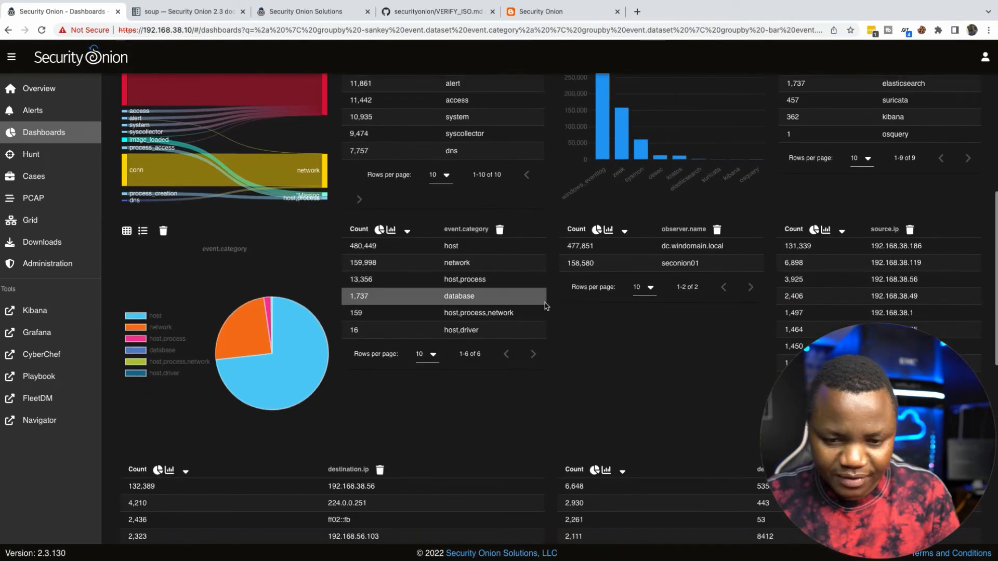
pyautogui.moveTo(253, 372)
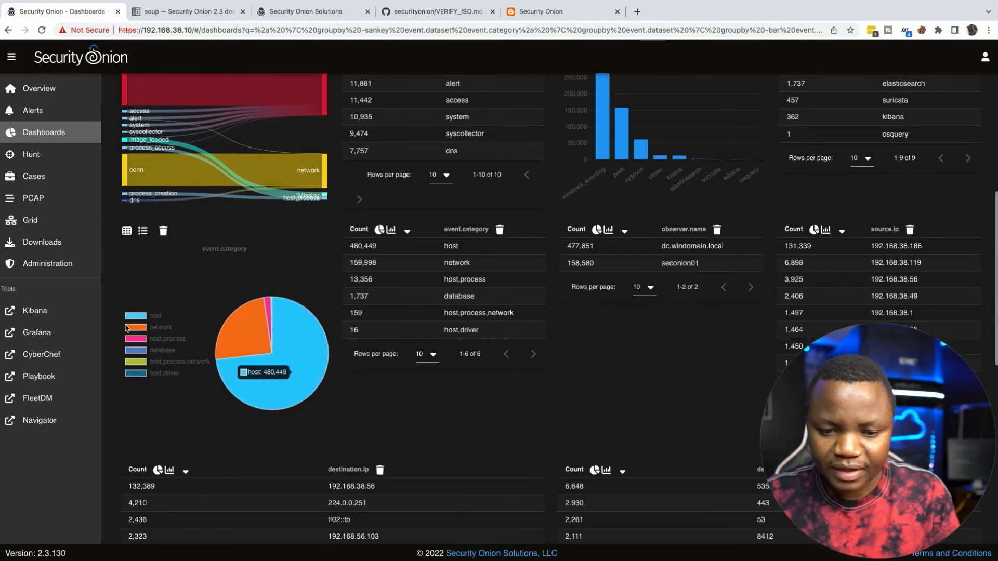
pyautogui.moveTo(553, 299)
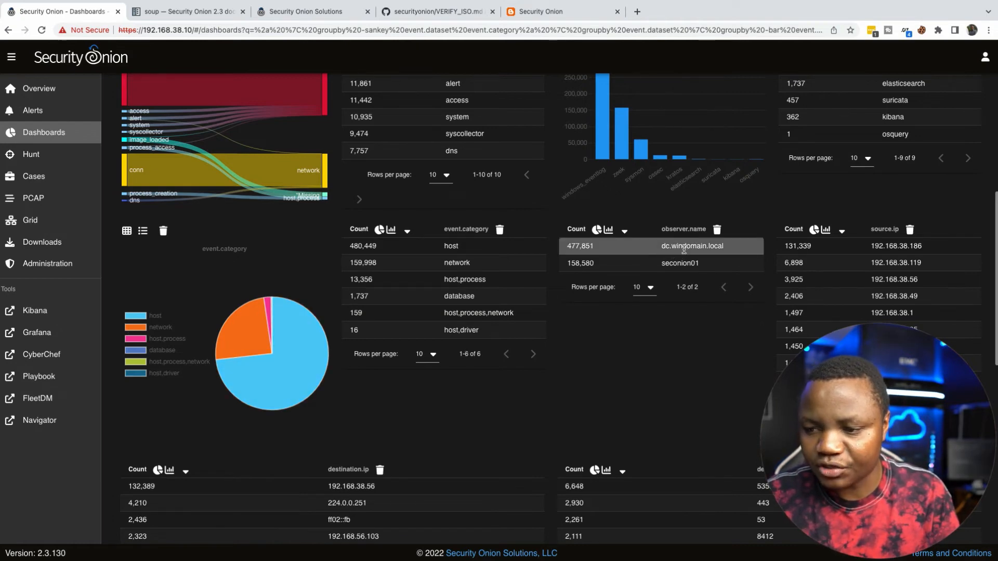
pyautogui.scroll(-3)
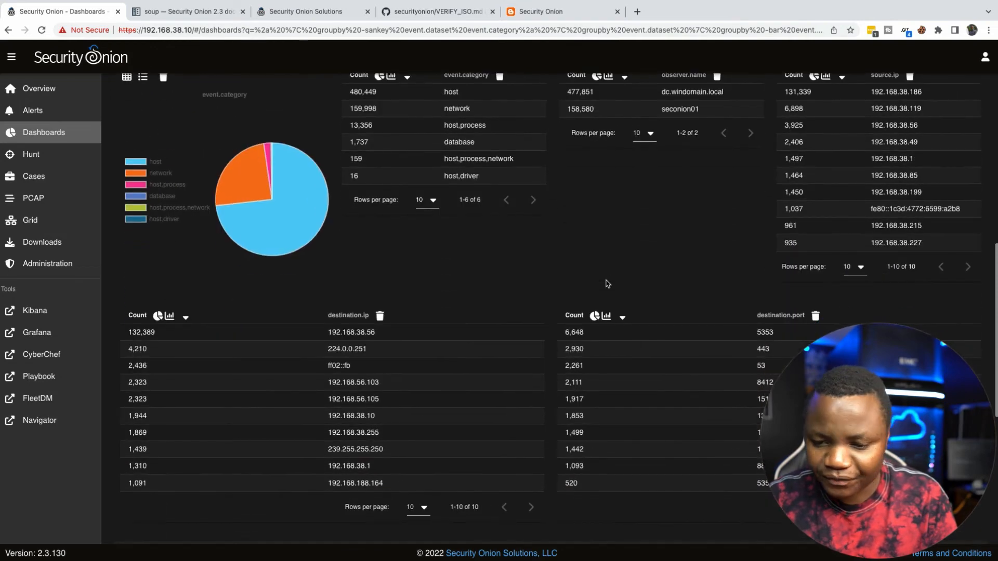
pyautogui.scroll(-3)
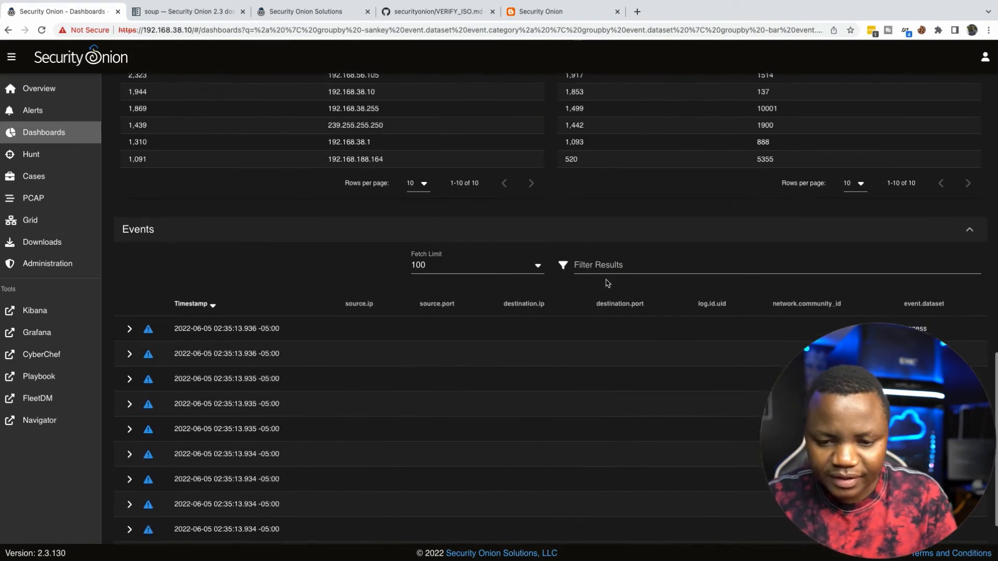
pyautogui.scroll(-3)
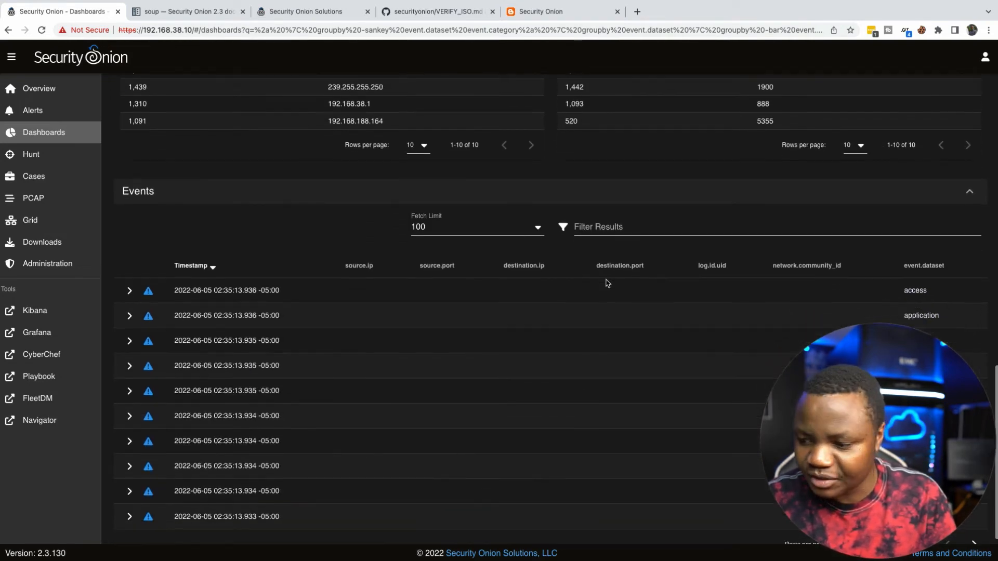
pyautogui.click(128, 291)
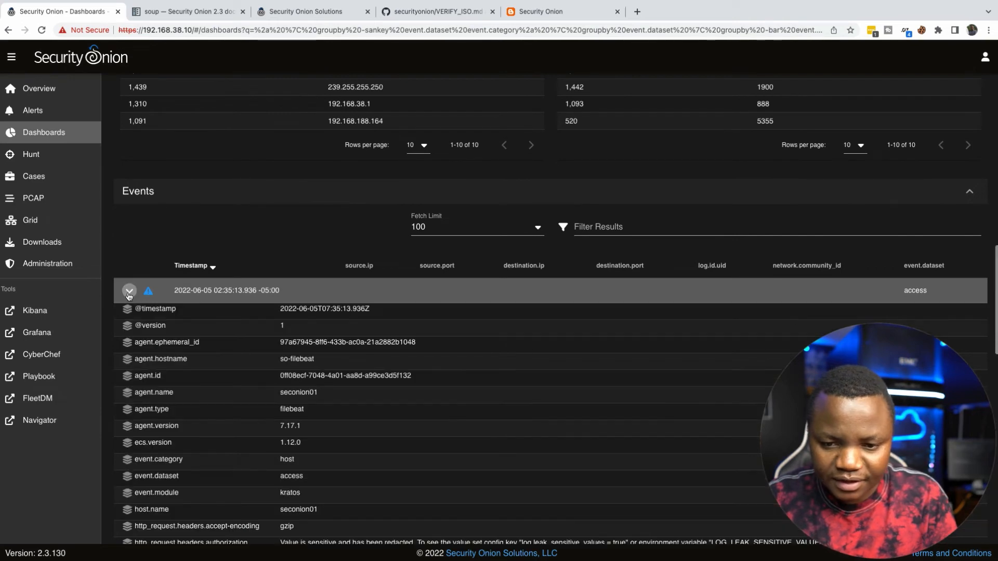
pyautogui.click(128, 290)
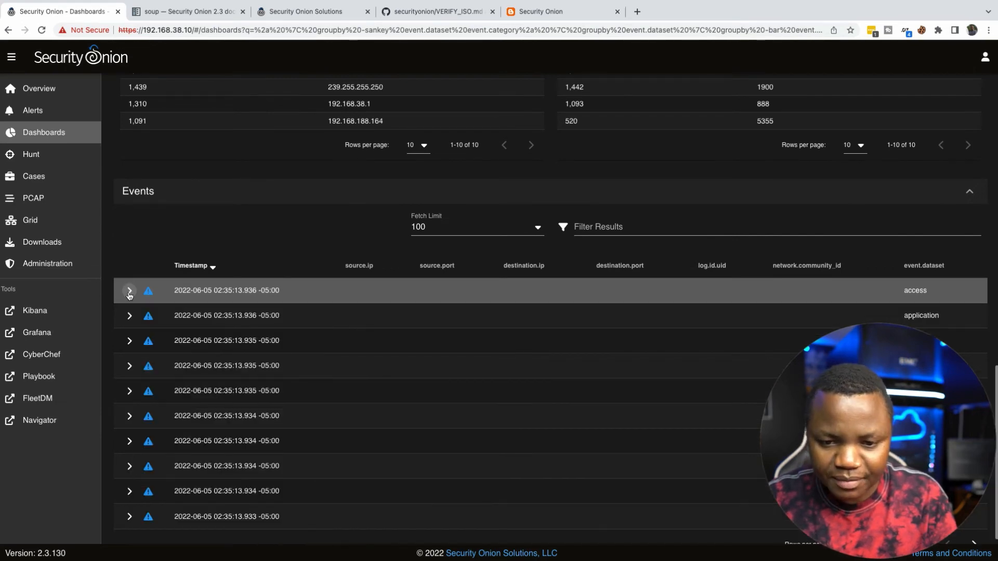
pyautogui.scroll(3)
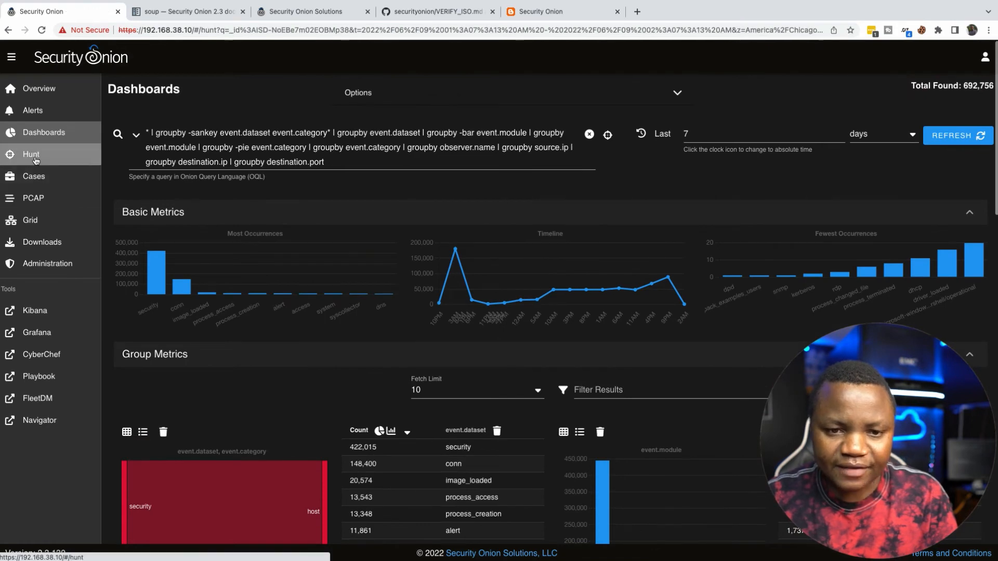
# Visit Hunt, Cases and PCAP, then scroll Dashboards' Sankey, dataset, module and category charts.
pyautogui.click(31, 154)
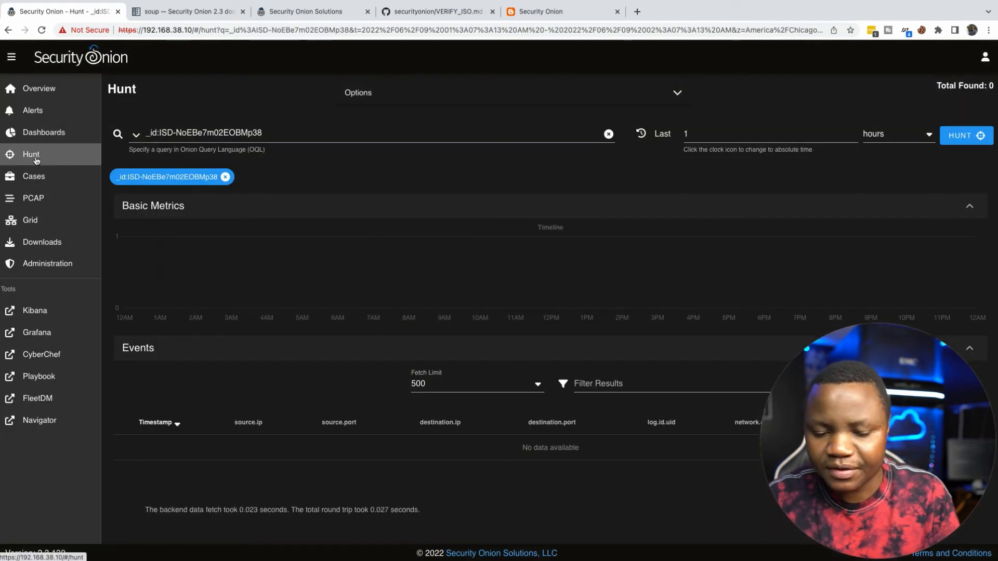
pyautogui.click(33, 176)
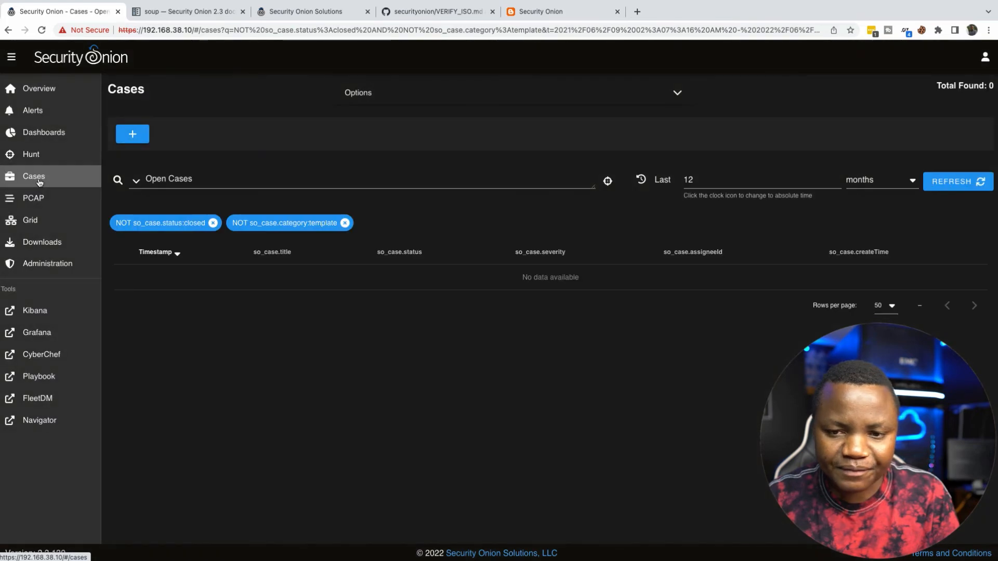
pyautogui.click(32, 199)
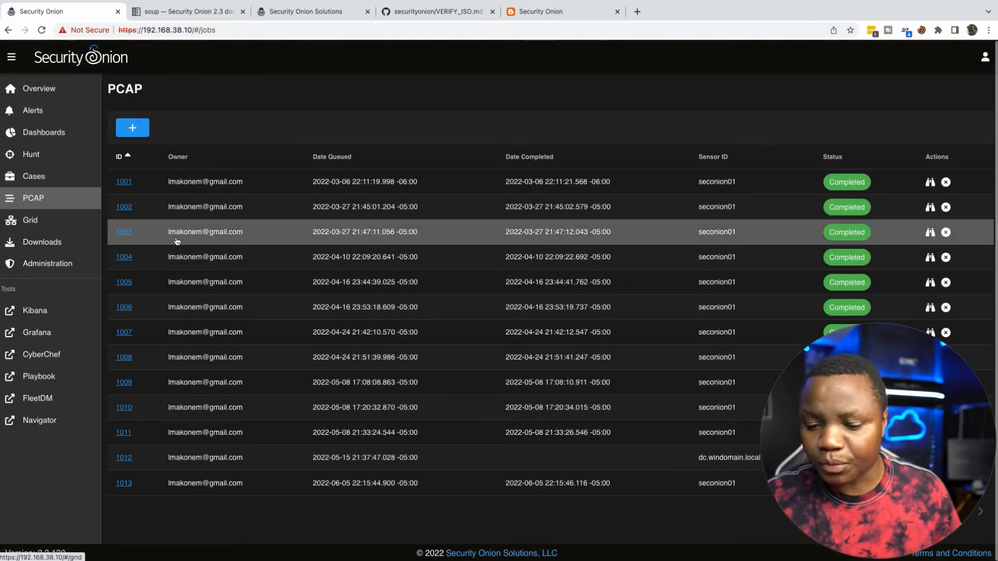
pyautogui.moveTo(185, 282)
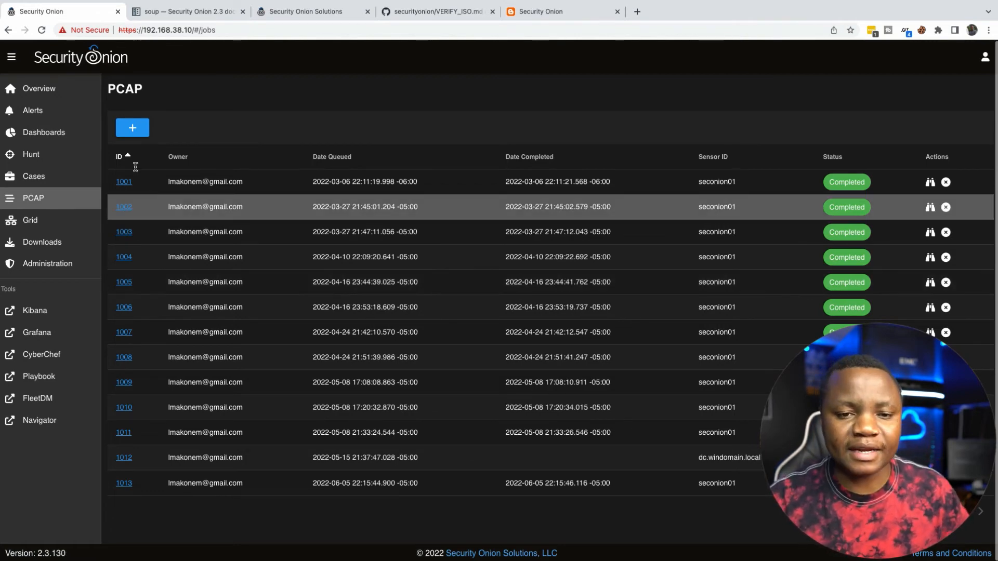
pyautogui.click(44, 133)
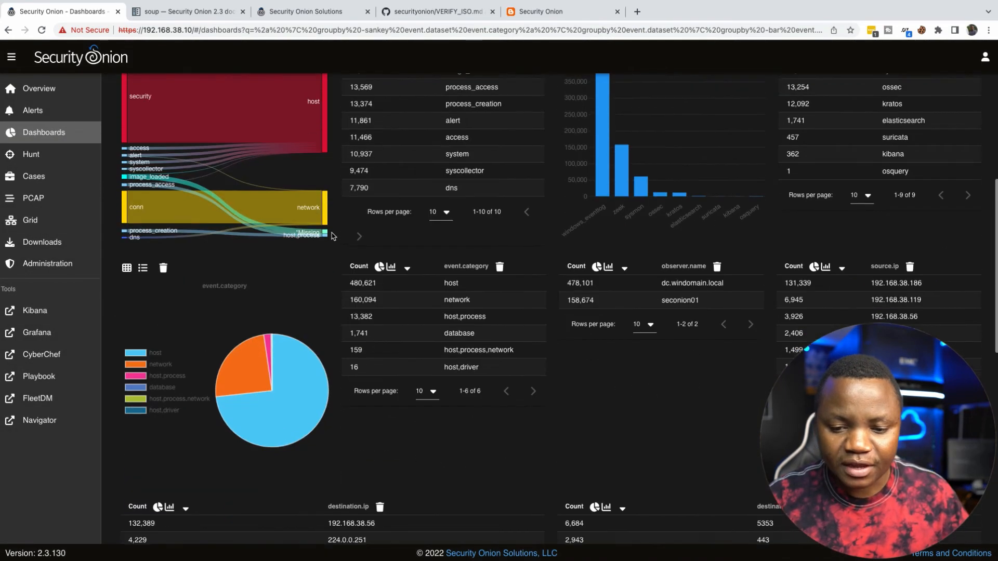
pyautogui.scroll(-3)
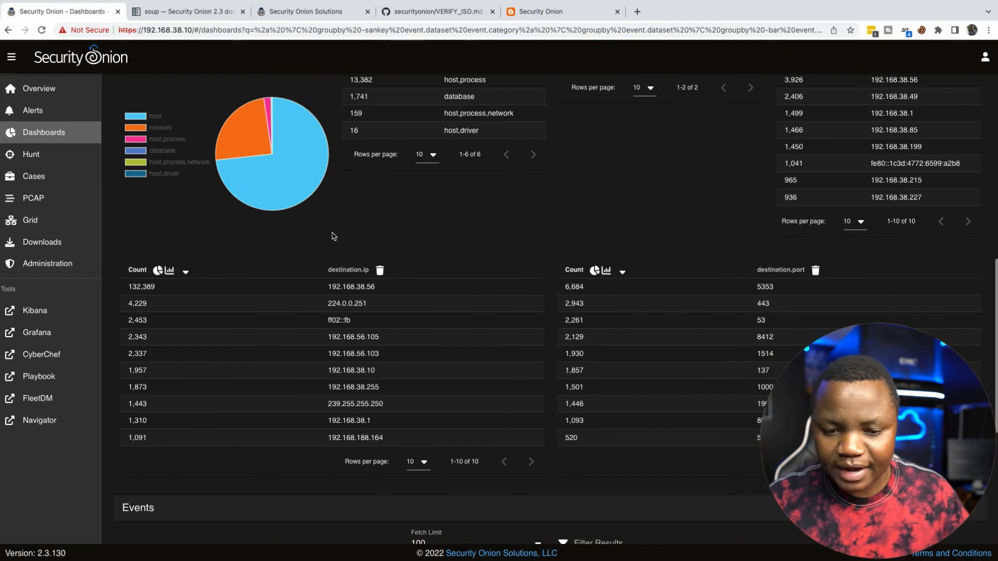
pyautogui.scroll(3)
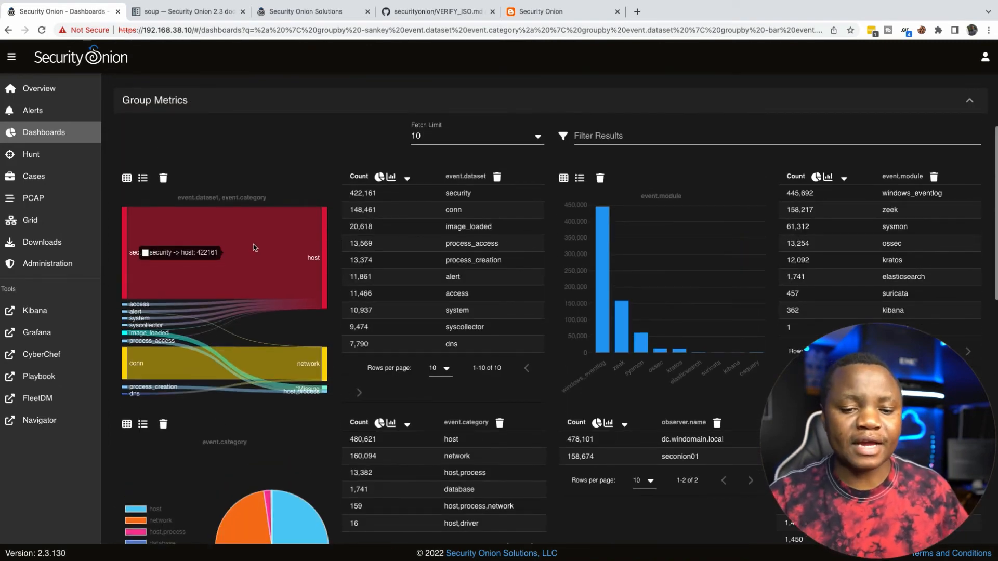
pyautogui.moveTo(108, 281)
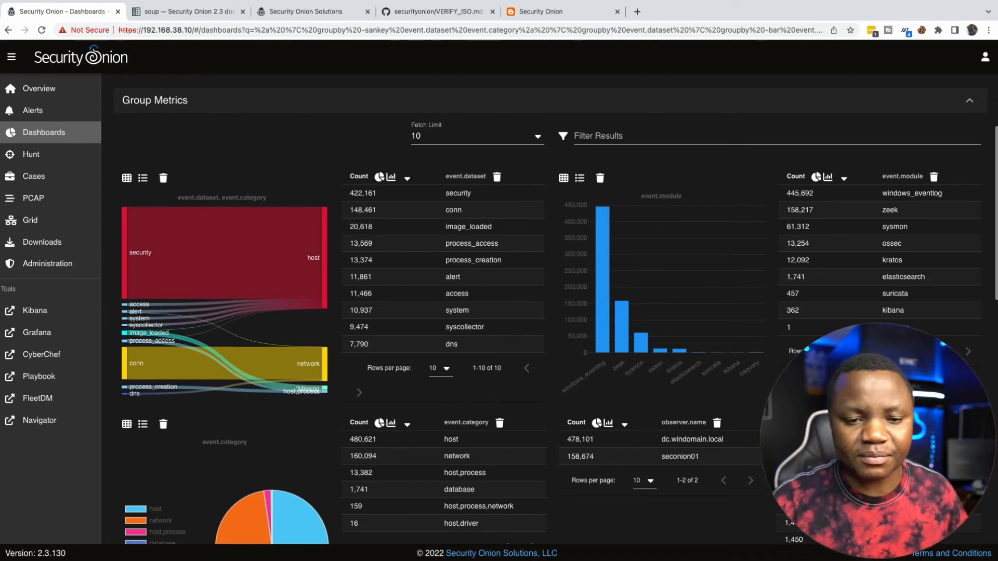
# Check Downloads for Wazuh 3.13.1-1 and Elasticsearch 7.17.4, then return to PCAP jobs.
pyautogui.click(42, 242)
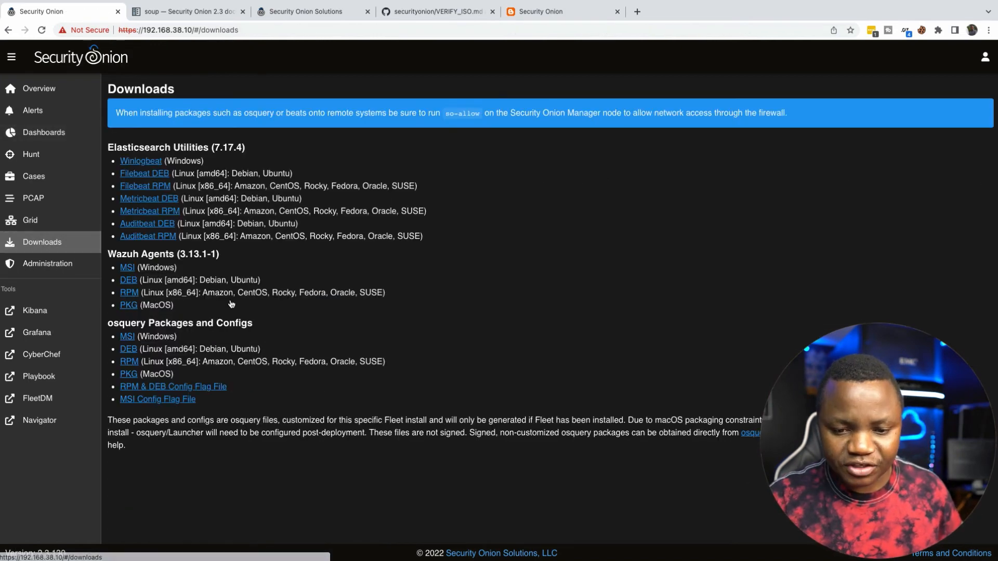
pyautogui.moveTo(136, 278)
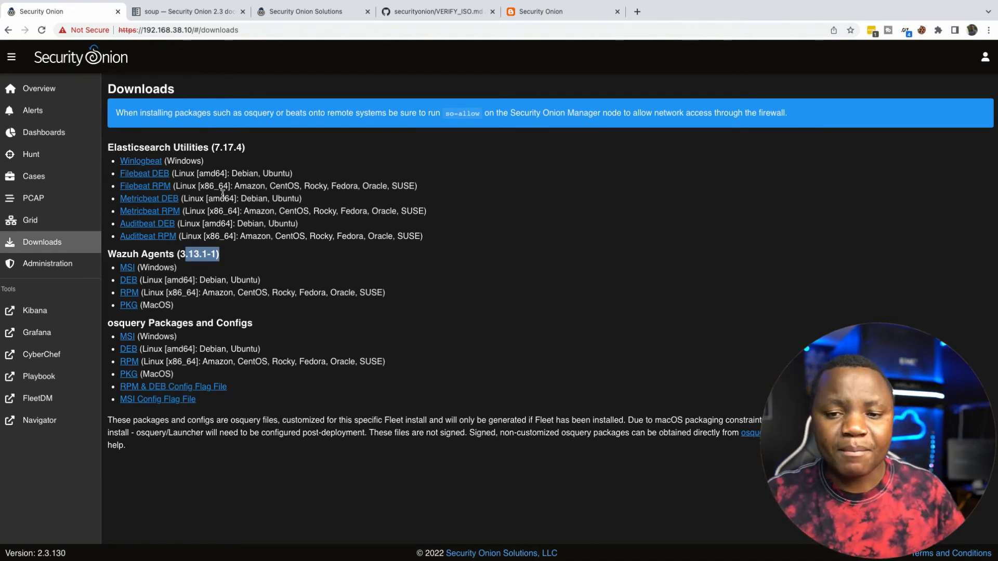
pyautogui.doubleClick(185, 147)
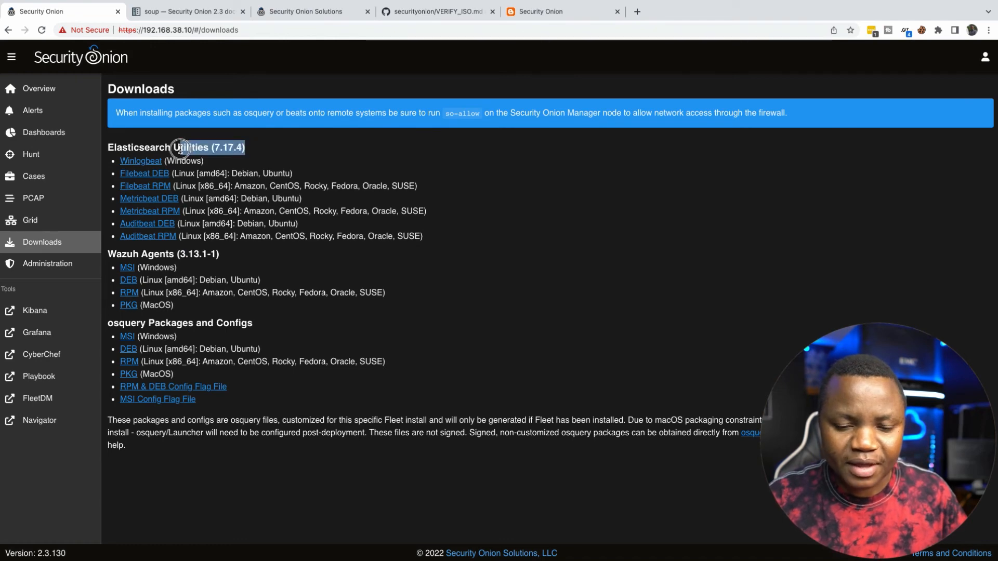
pyautogui.click(32, 198)
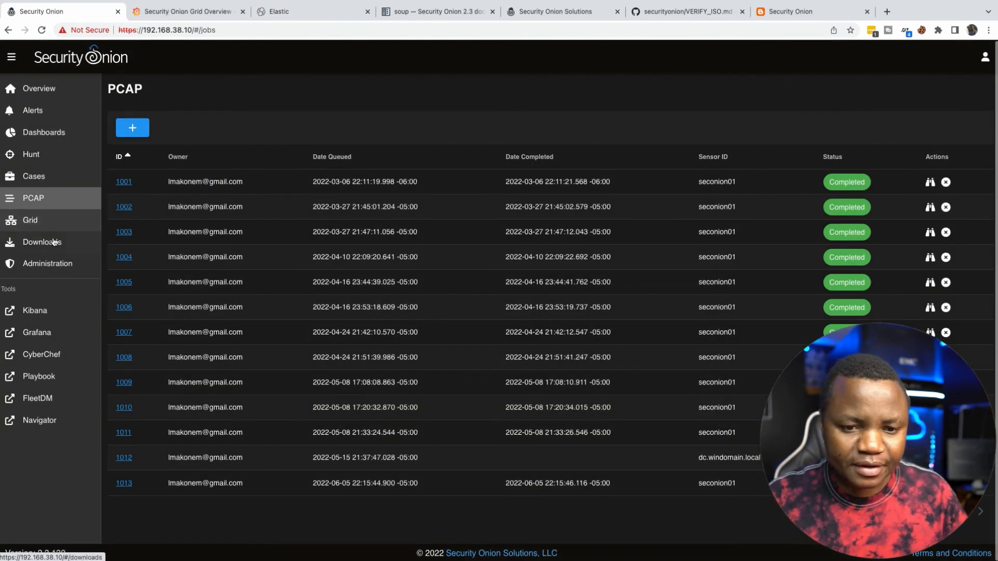
# Expand Administration and check the Kibana home dashboard.
pyautogui.click(47, 263)
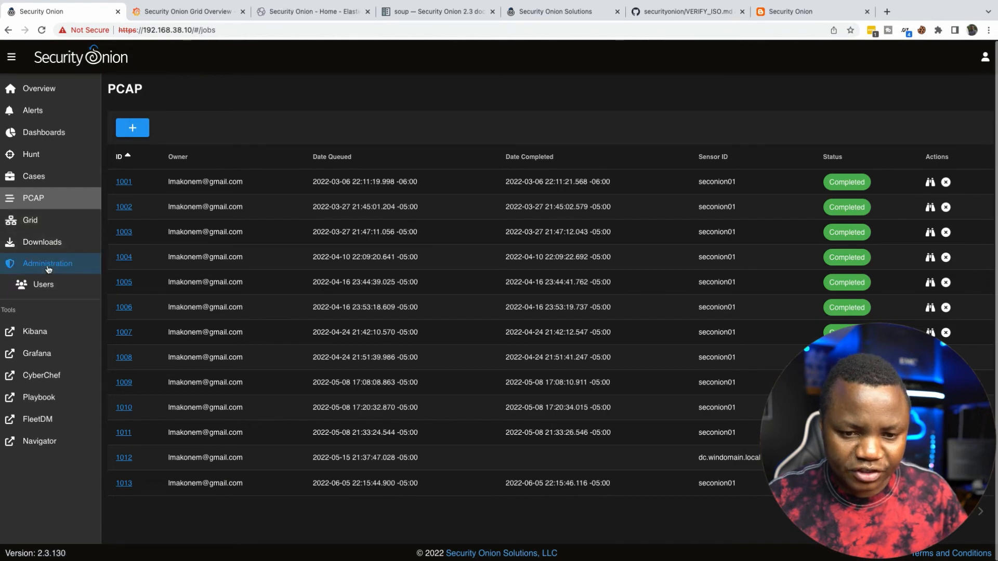
pyautogui.moveTo(37, 419)
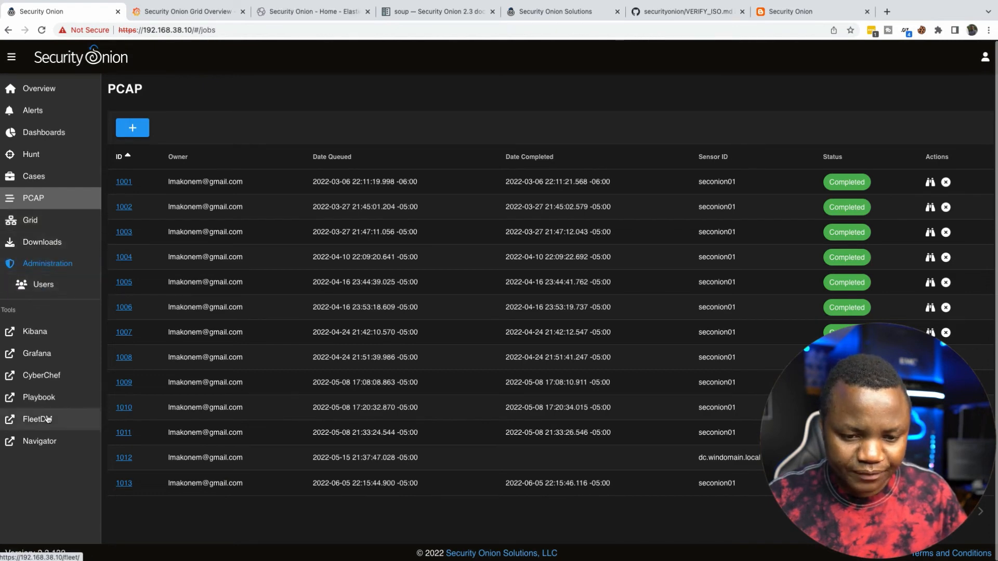
pyautogui.moveTo(43, 133)
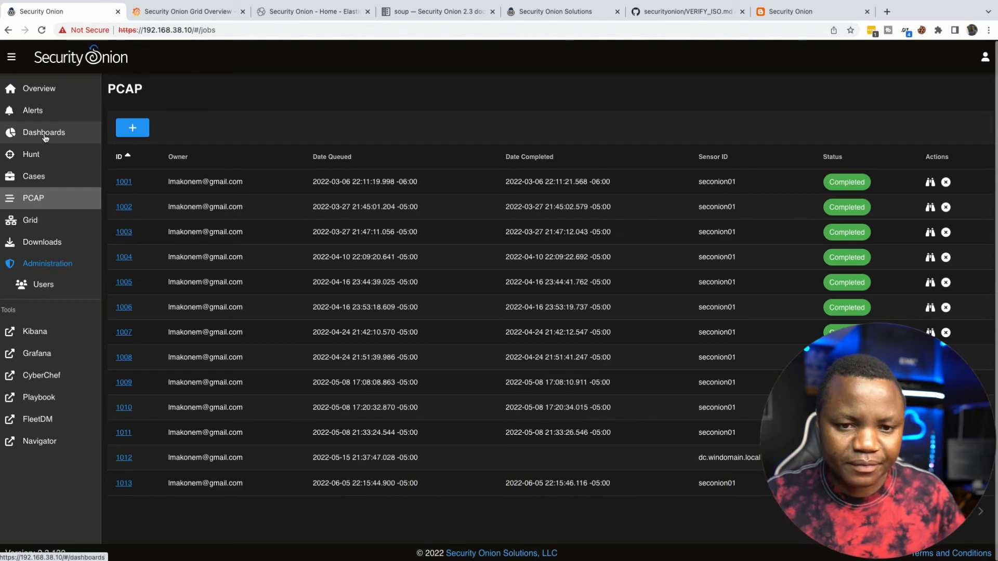
pyautogui.click(44, 132)
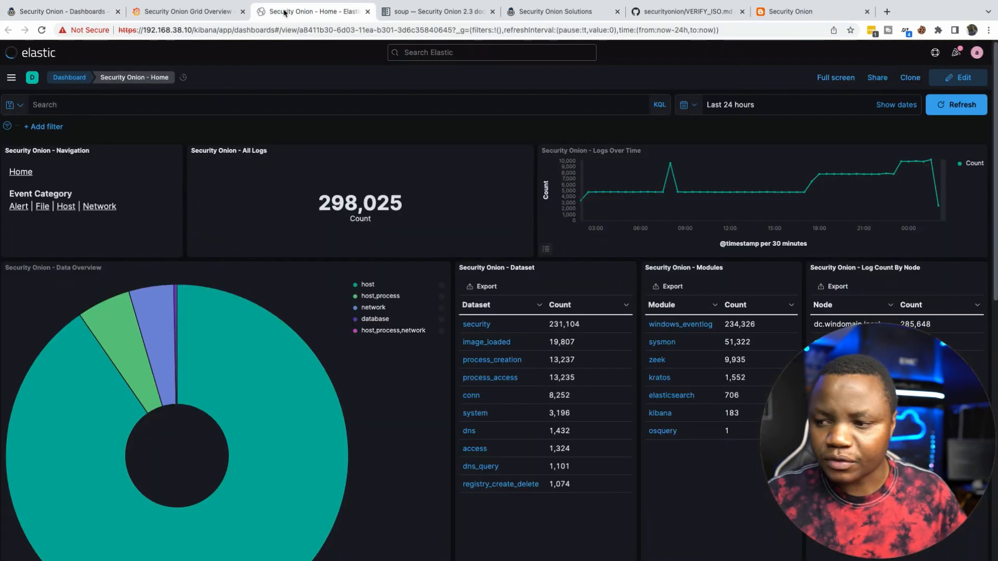
pyautogui.scroll(-3)
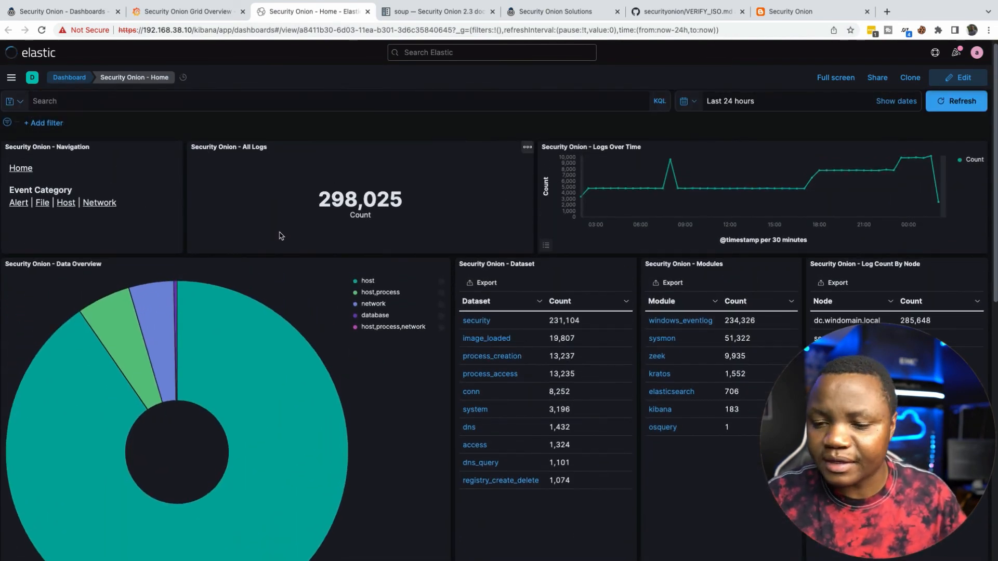
# Scroll the Grafana grid overview, then return to Dashboards showing 694,071 events.
pyautogui.click(185, 11)
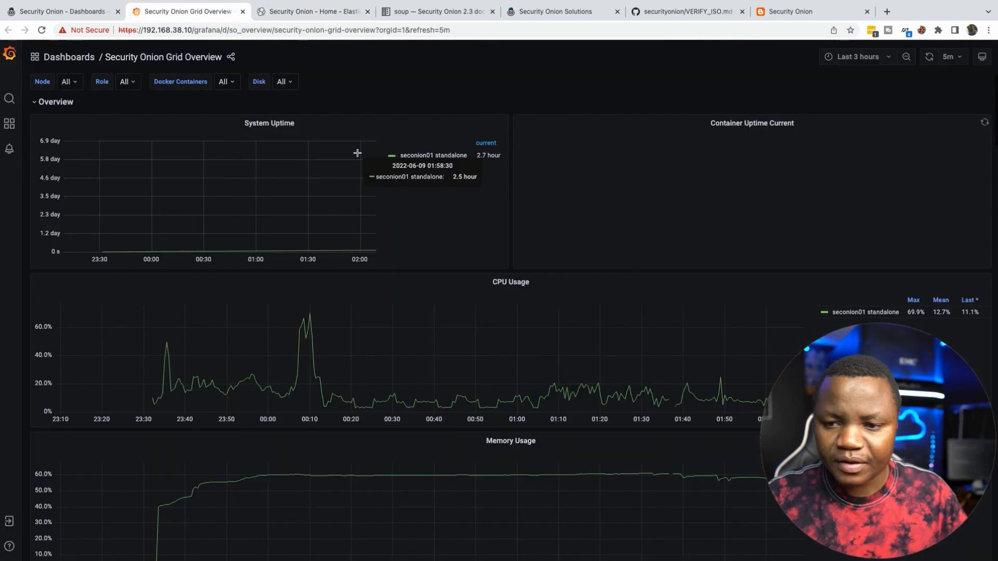
pyautogui.scroll(-3)
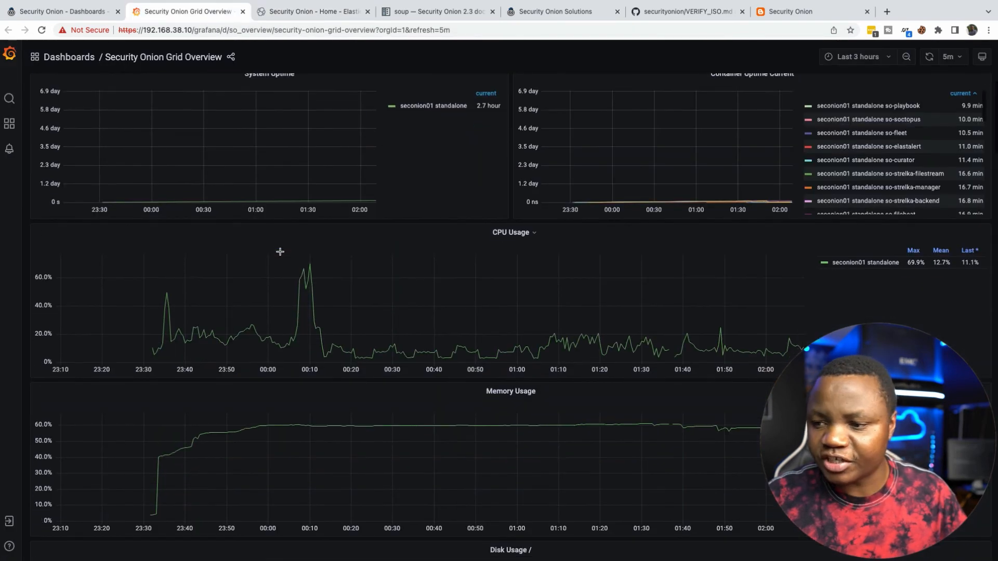
pyautogui.scroll(-3)
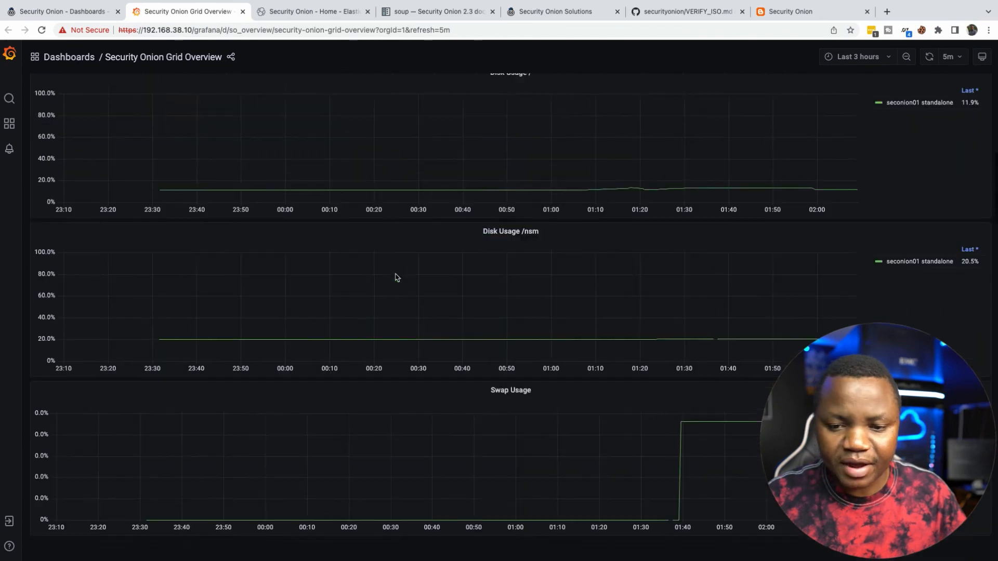
pyautogui.click(61, 12)
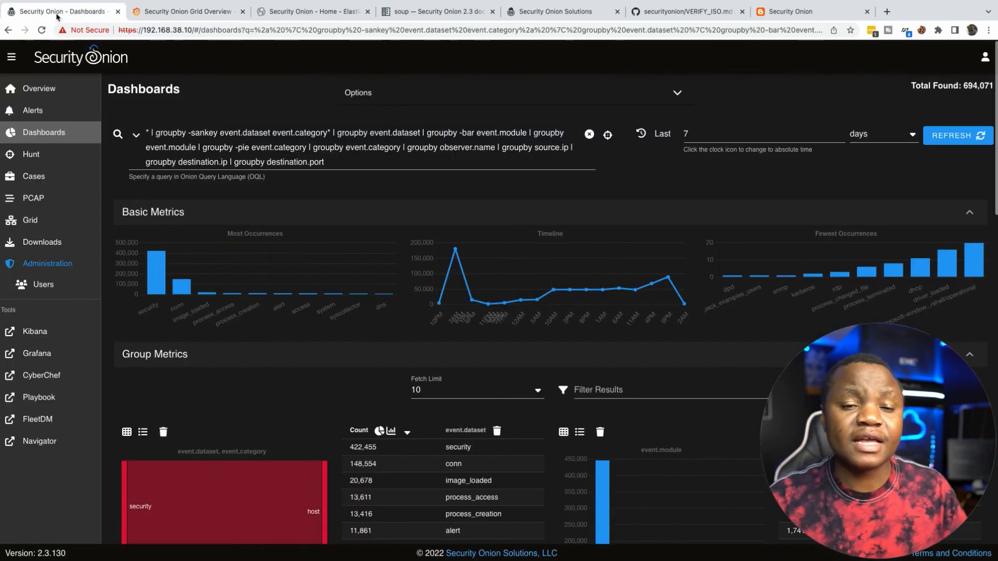
pyautogui.moveTo(68, 60)
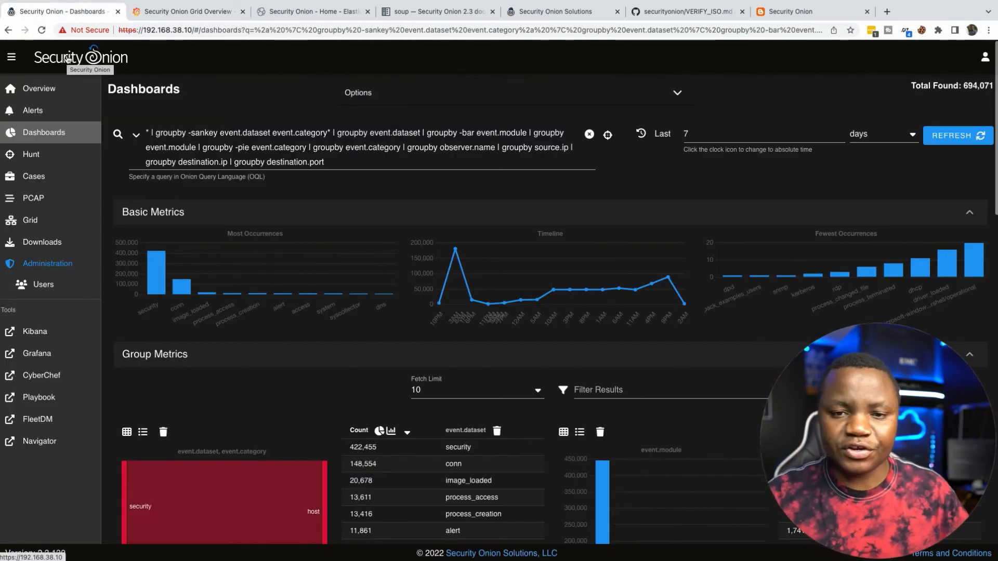
# Scroll Dashboards group metrics, open Cases, then view GitHub's 2.3.130 VERIFY_ISO notes.
pyautogui.scroll(-3)
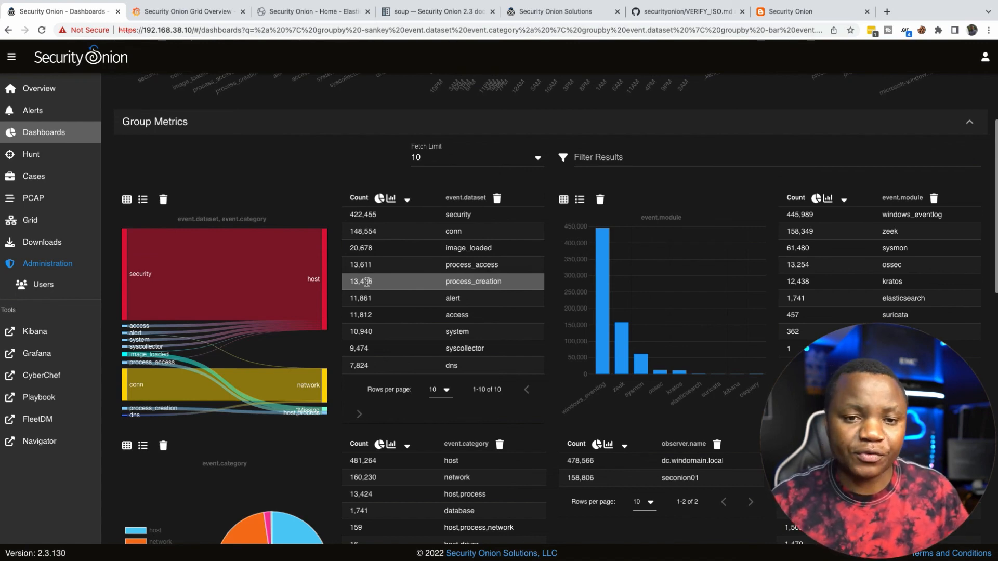
pyautogui.click(34, 176)
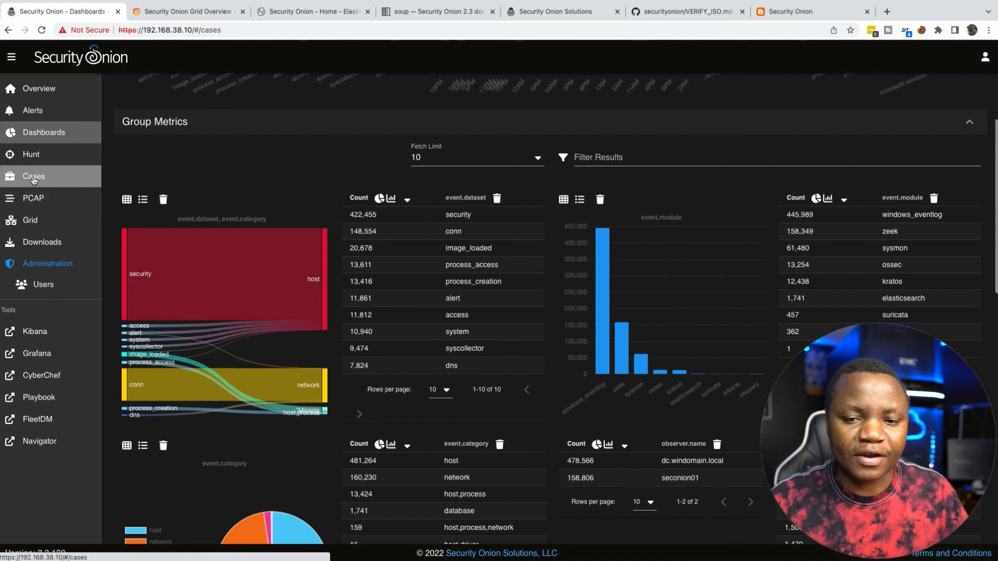
pyautogui.click(33, 176)
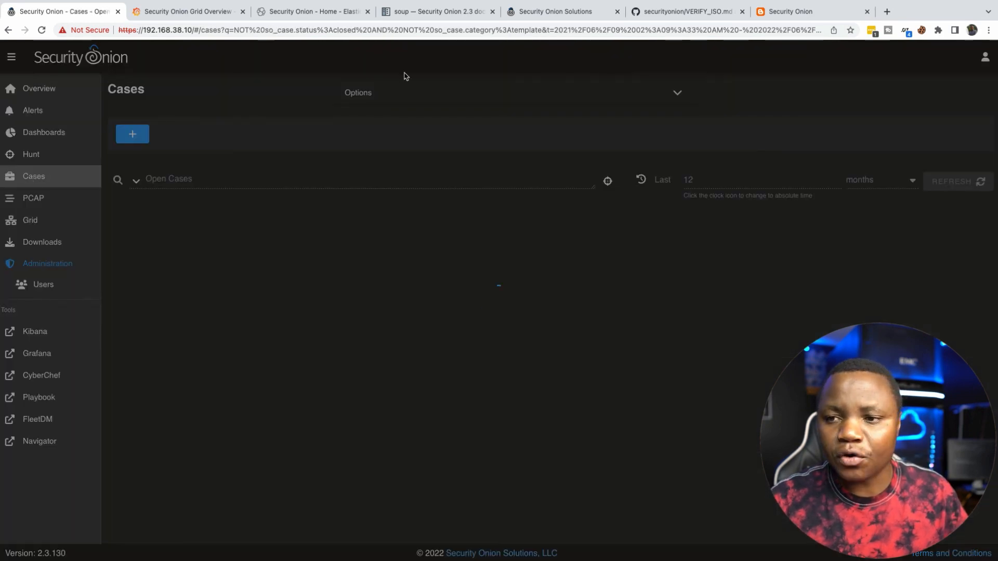
pyautogui.click(684, 11)
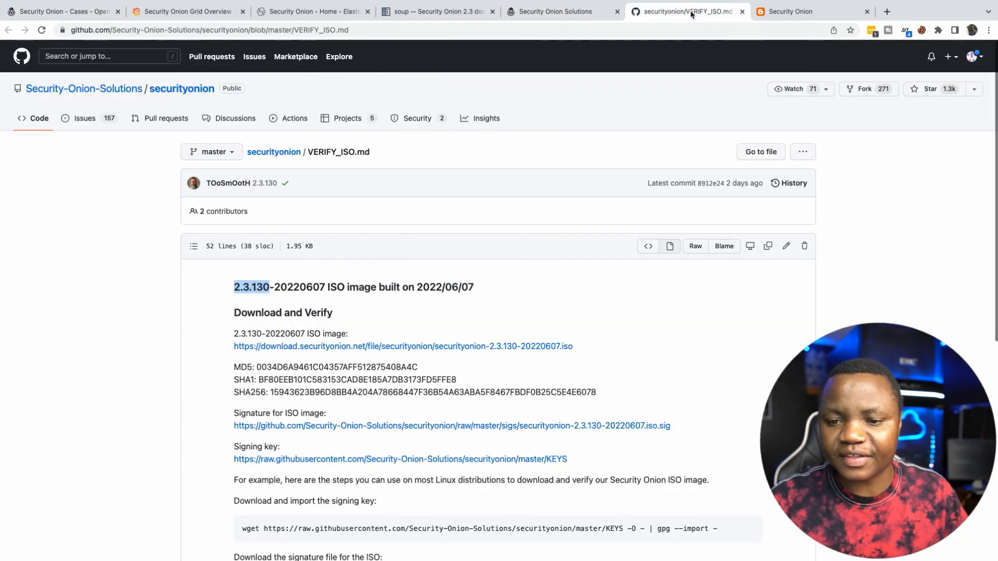
# Scroll the 2.3.130 release blog post up from Updates to its title and Dashboards section.
pyautogui.click(812, 11)
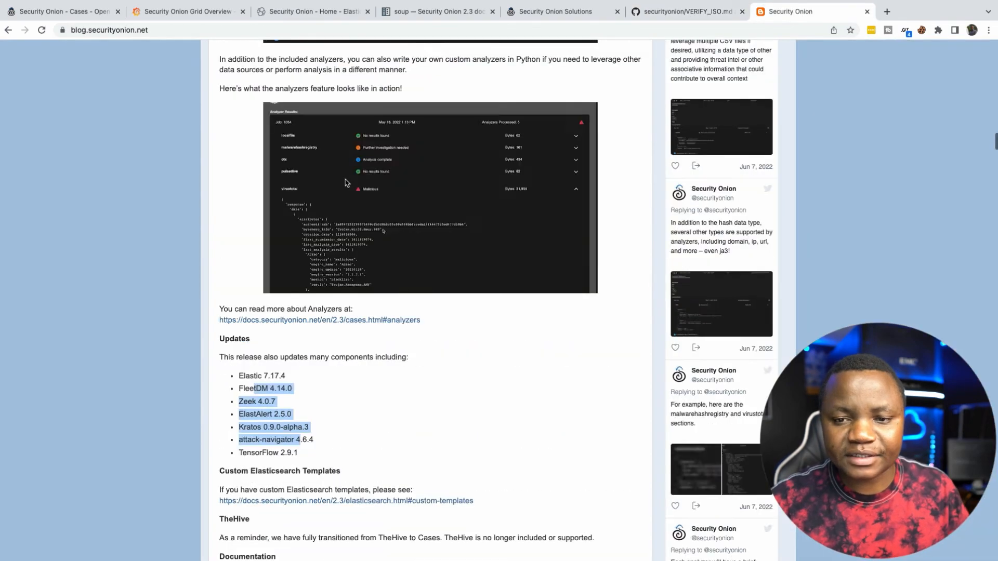
pyautogui.scroll(3)
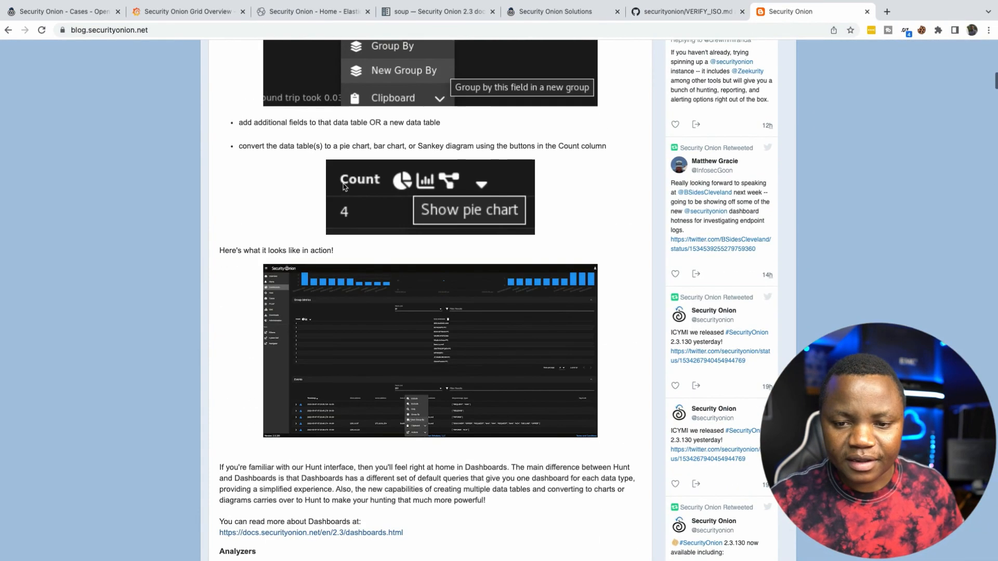
pyautogui.scroll(3)
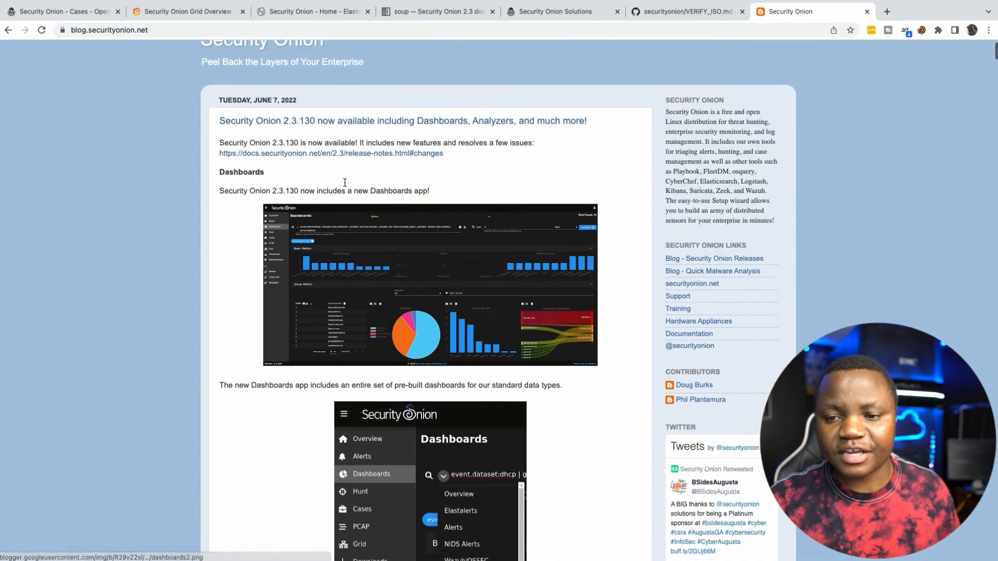
pyautogui.scroll(3)
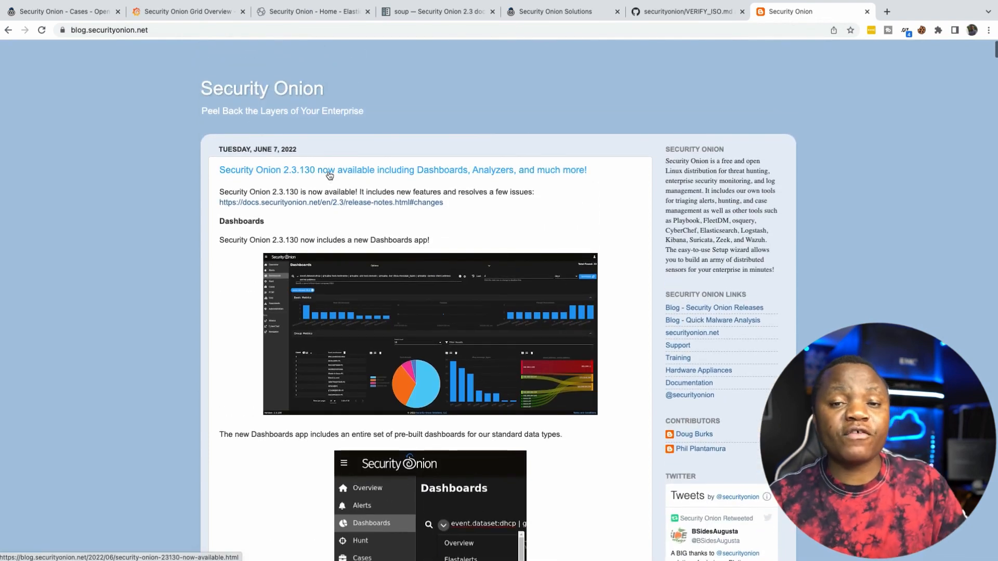